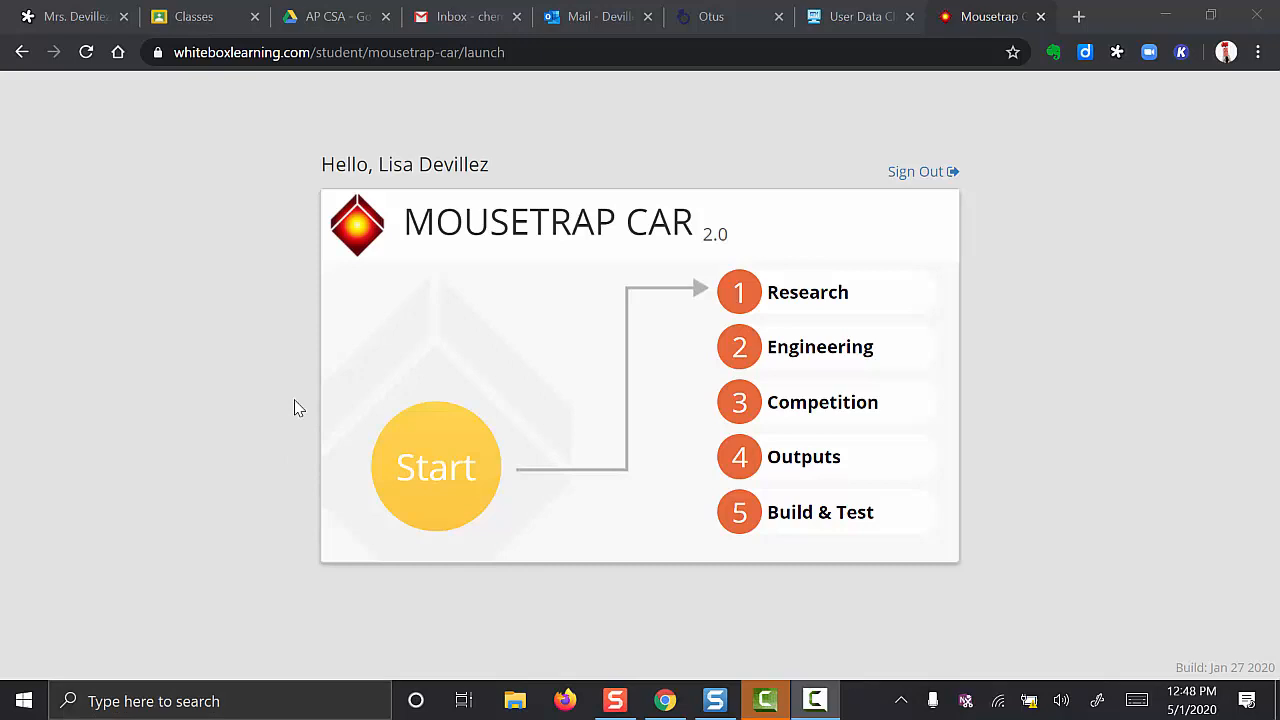
mouse_move(820, 346)
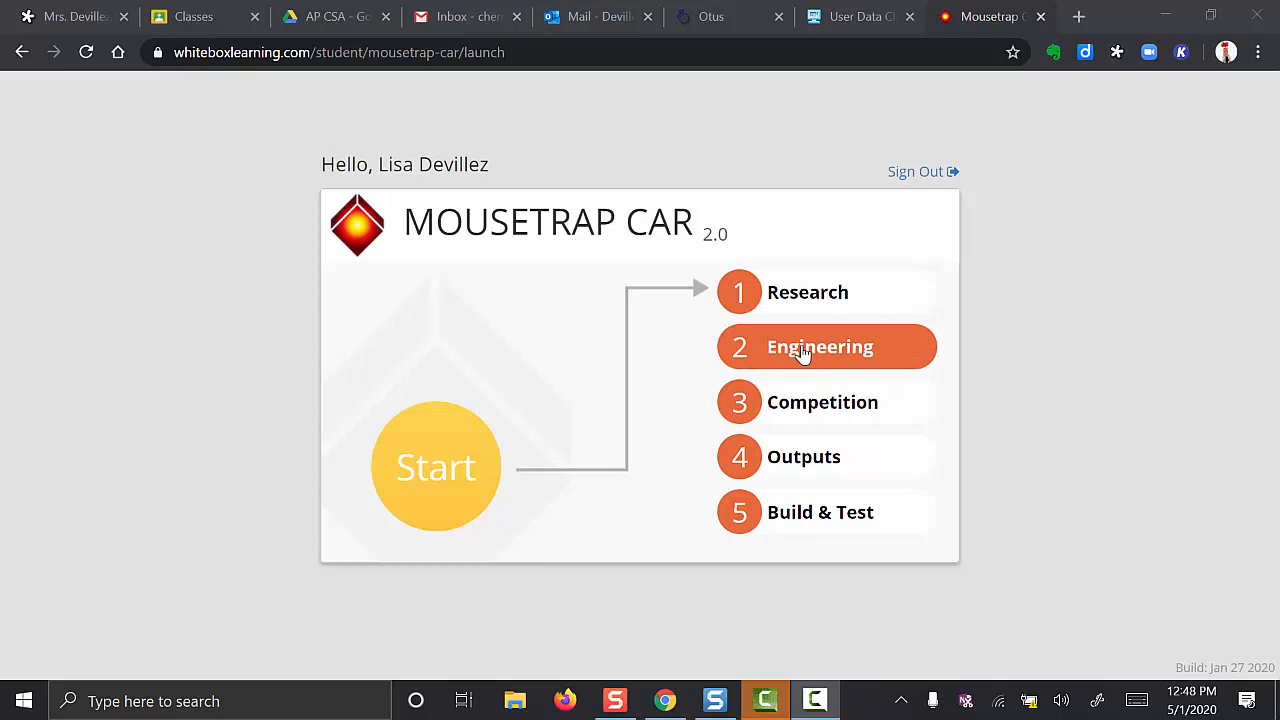
- Open ENGINEERING from the launch page menu to begin a new car design
click(820, 346)
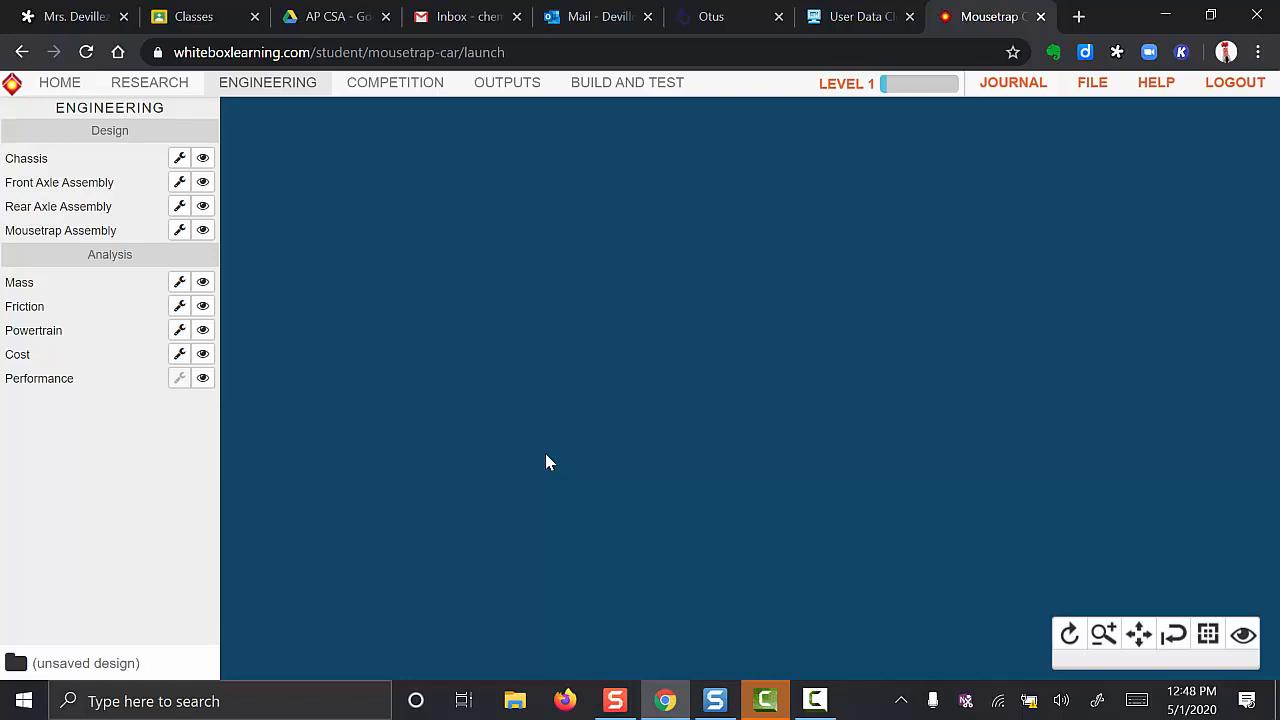
mouse_move(358, 342)
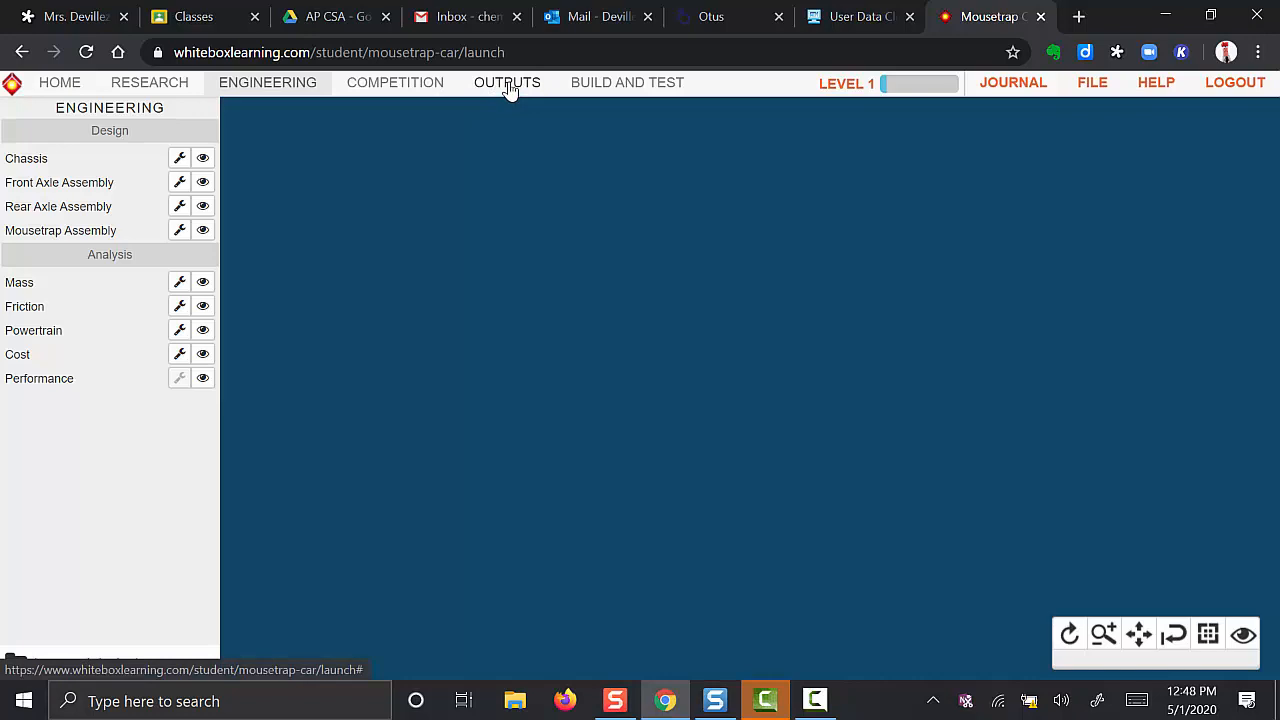
click(507, 82)
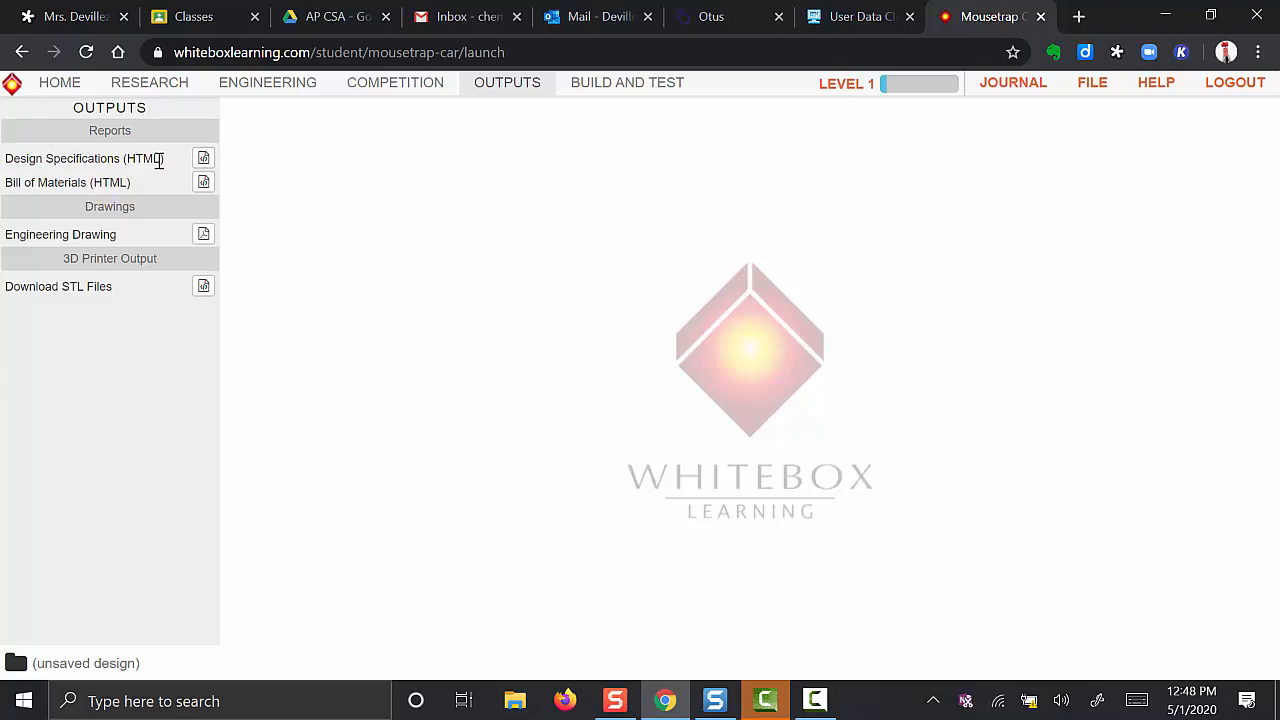
click(84, 158)
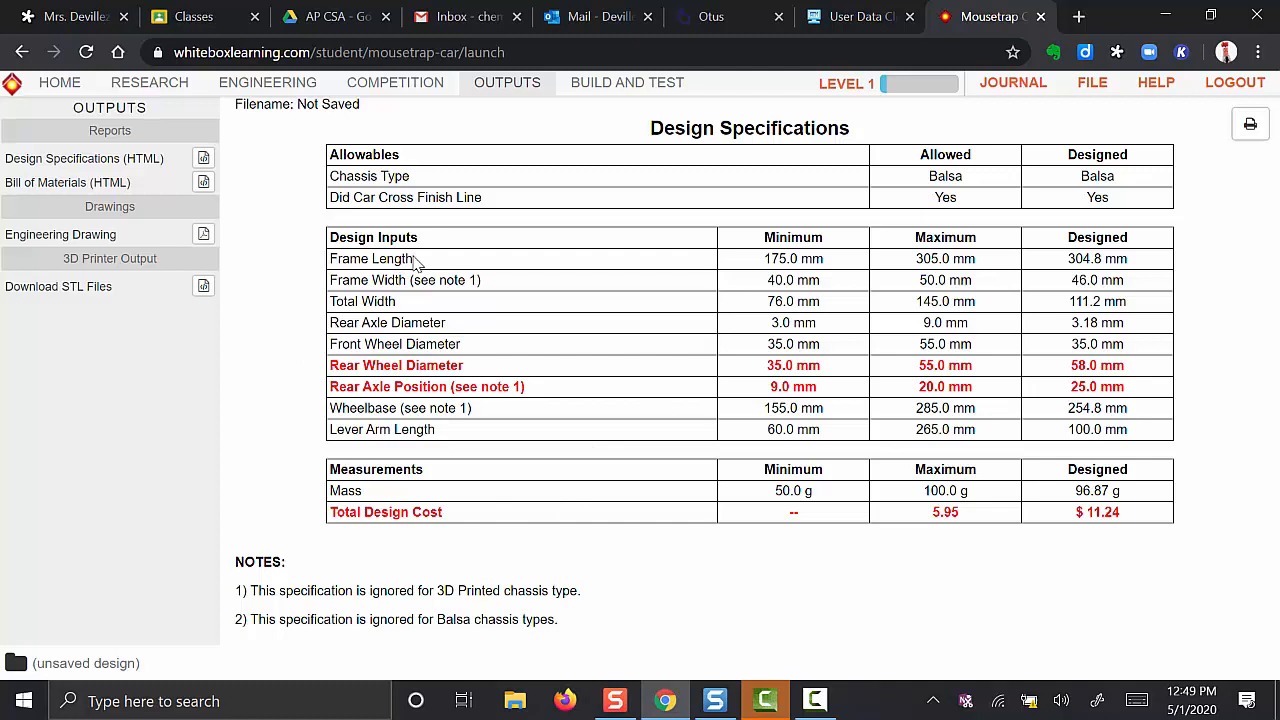
click(267, 82)
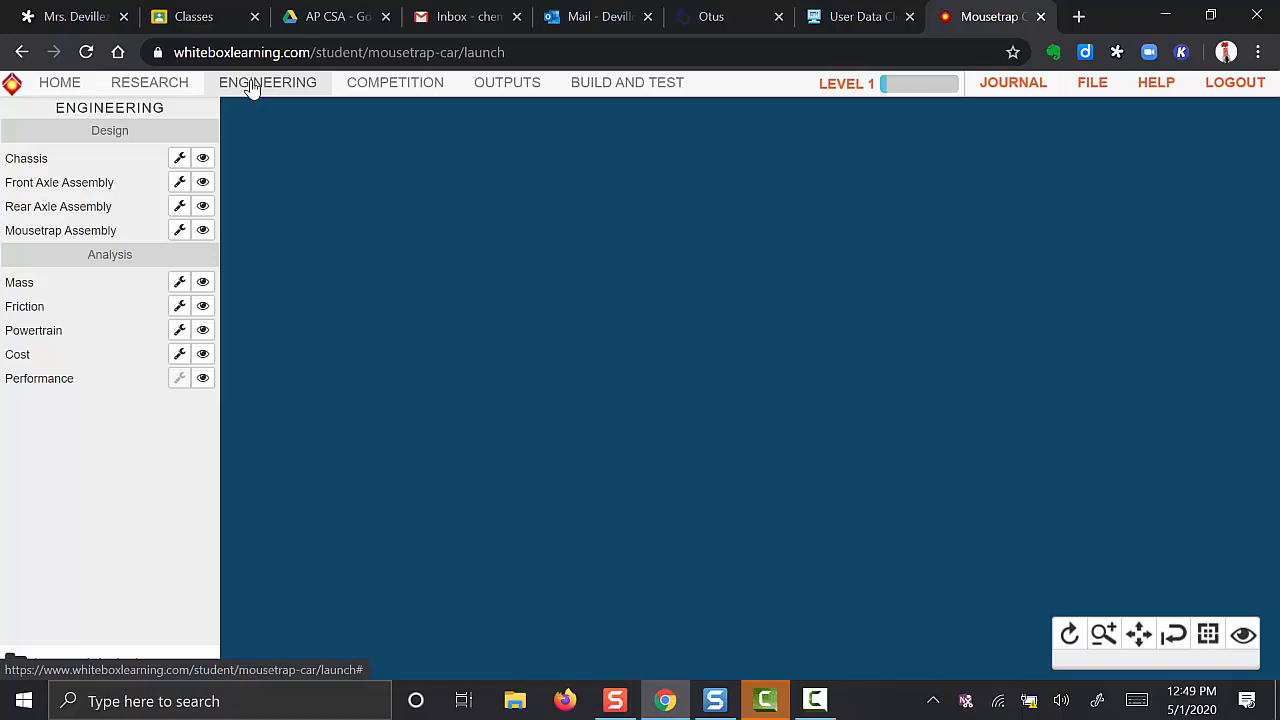
- Display the chassis and open its settings, keeping the Rally balsa kit and wood frame colour
click(202, 158)
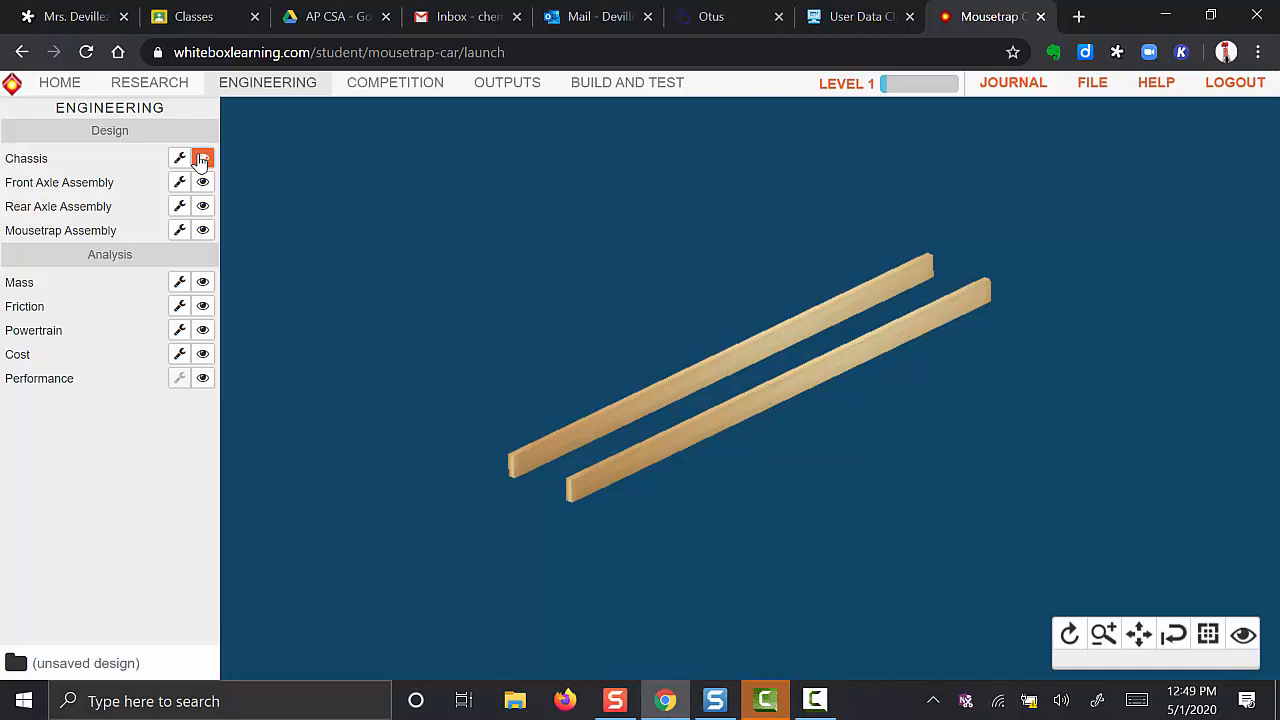
click(180, 158)
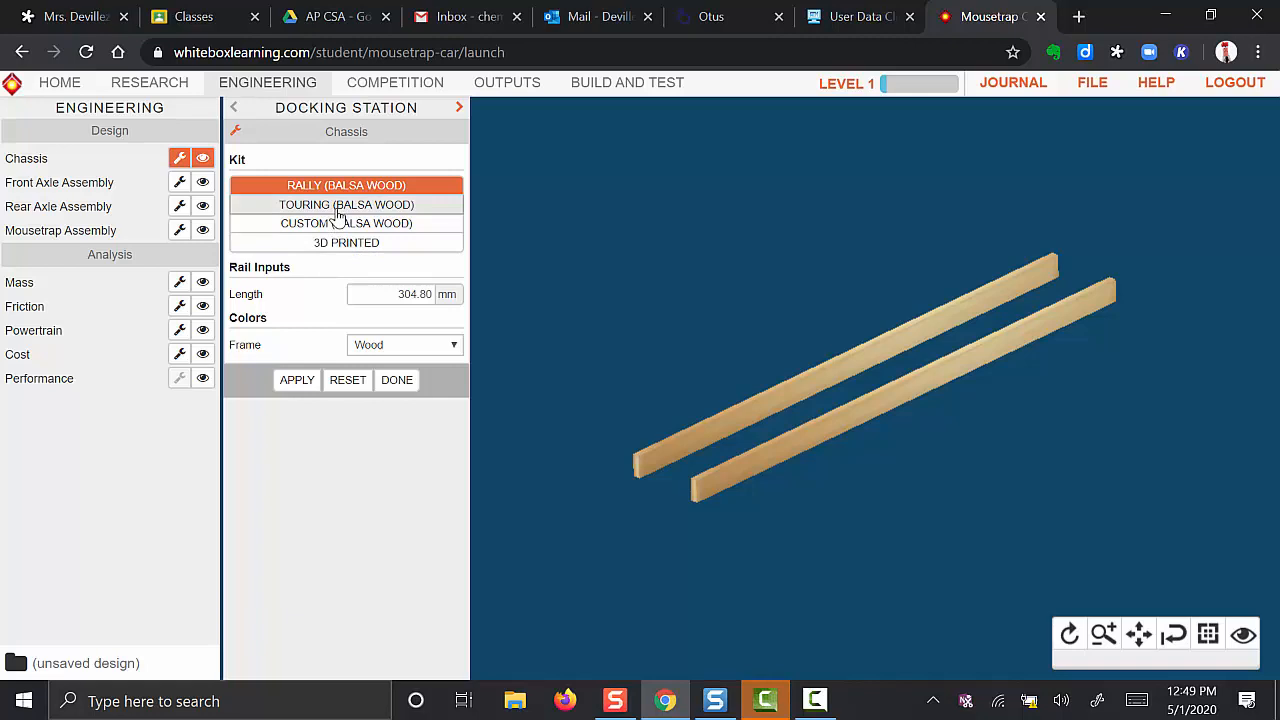
click(346, 223)
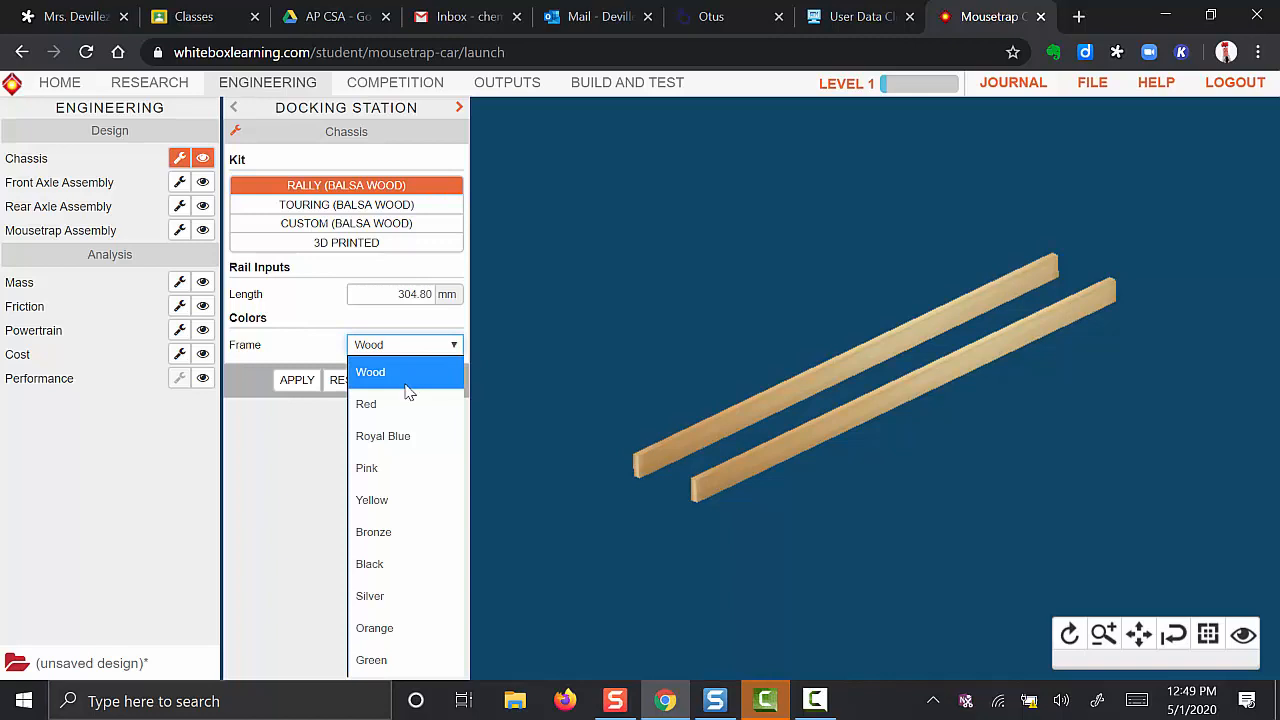
click(370, 371)
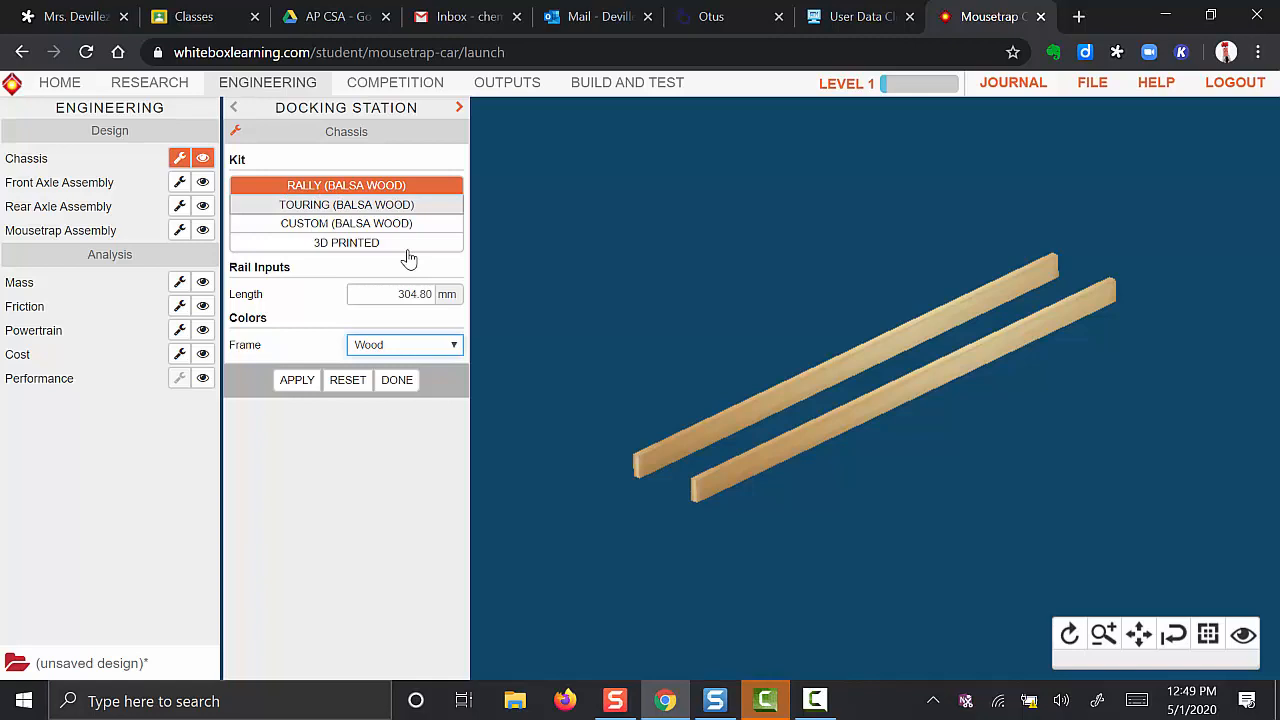
- Review the Design Specifications, then finish the chassis with 275.00 mm rails
click(506, 82)
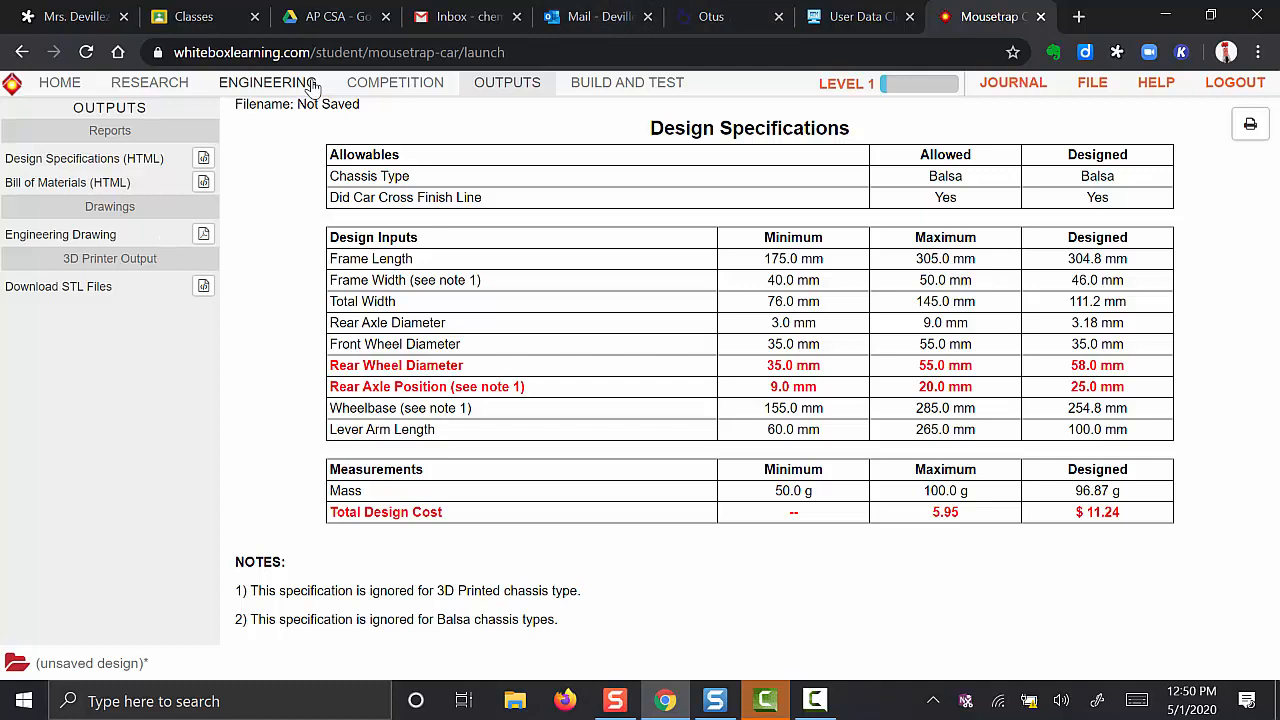
click(267, 82)
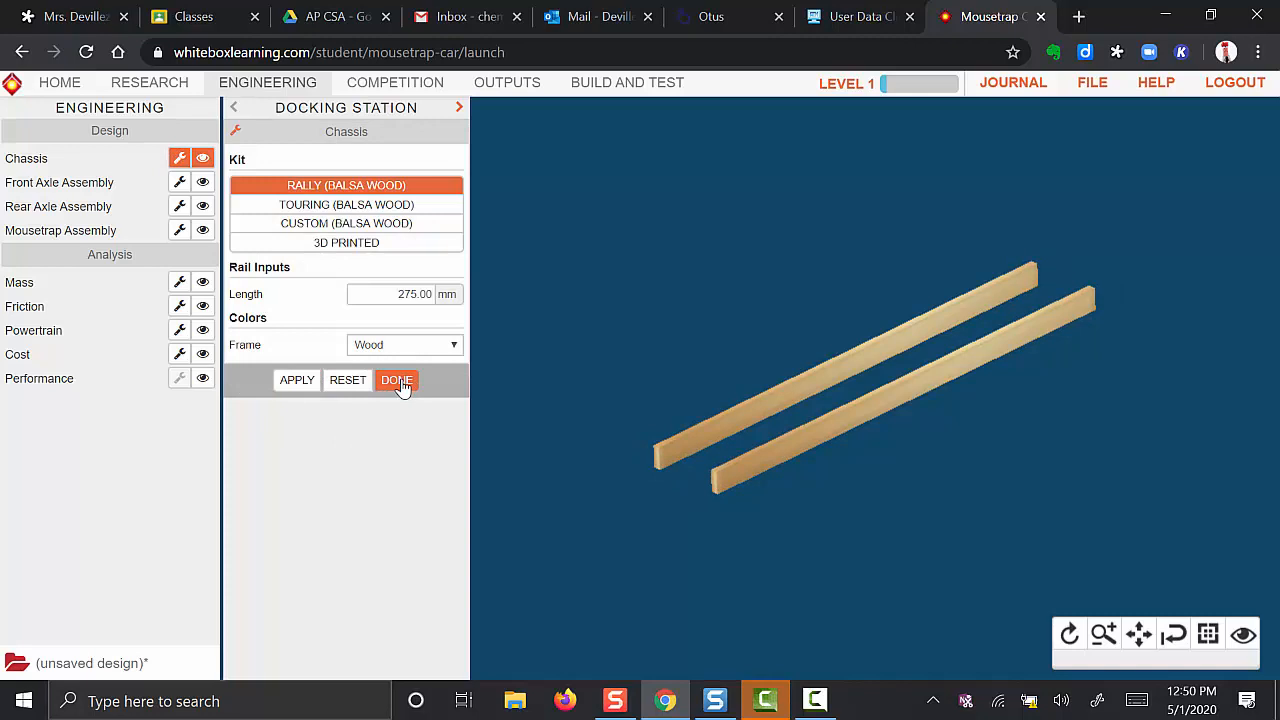
click(396, 380)
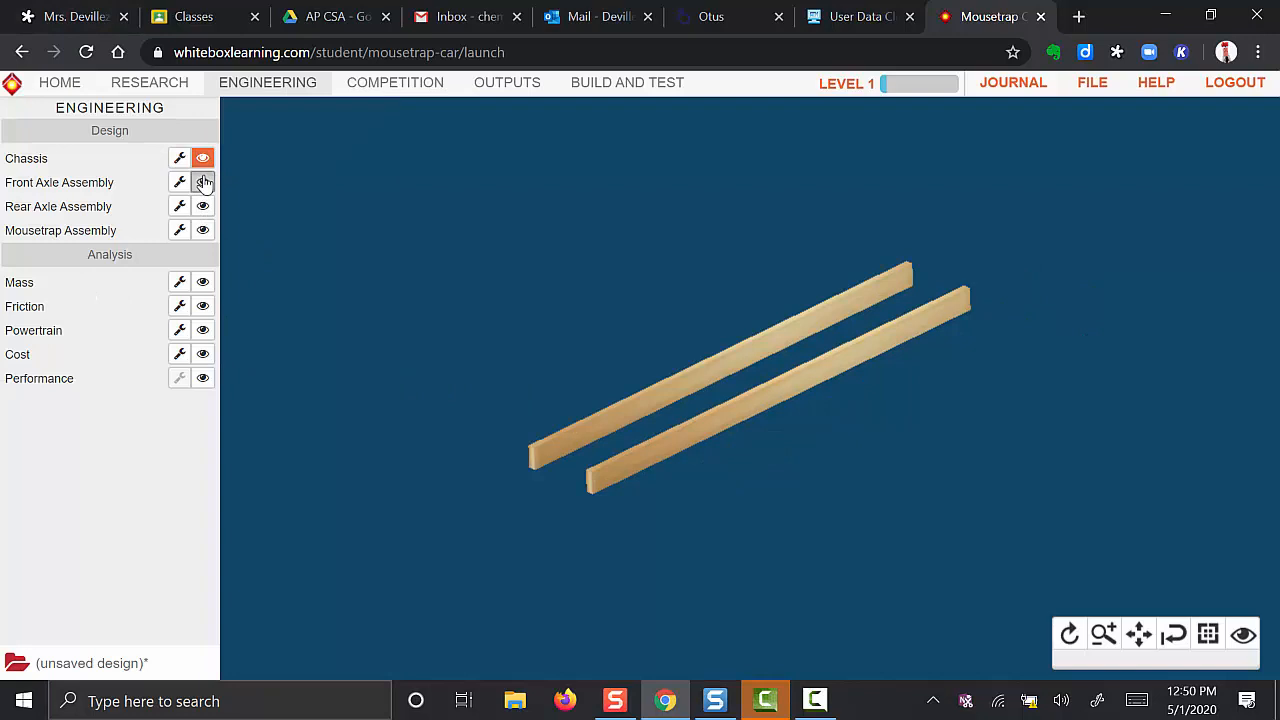
- Give the front axle plastic straw bearings and bring up the CD wheel choice
click(179, 182)
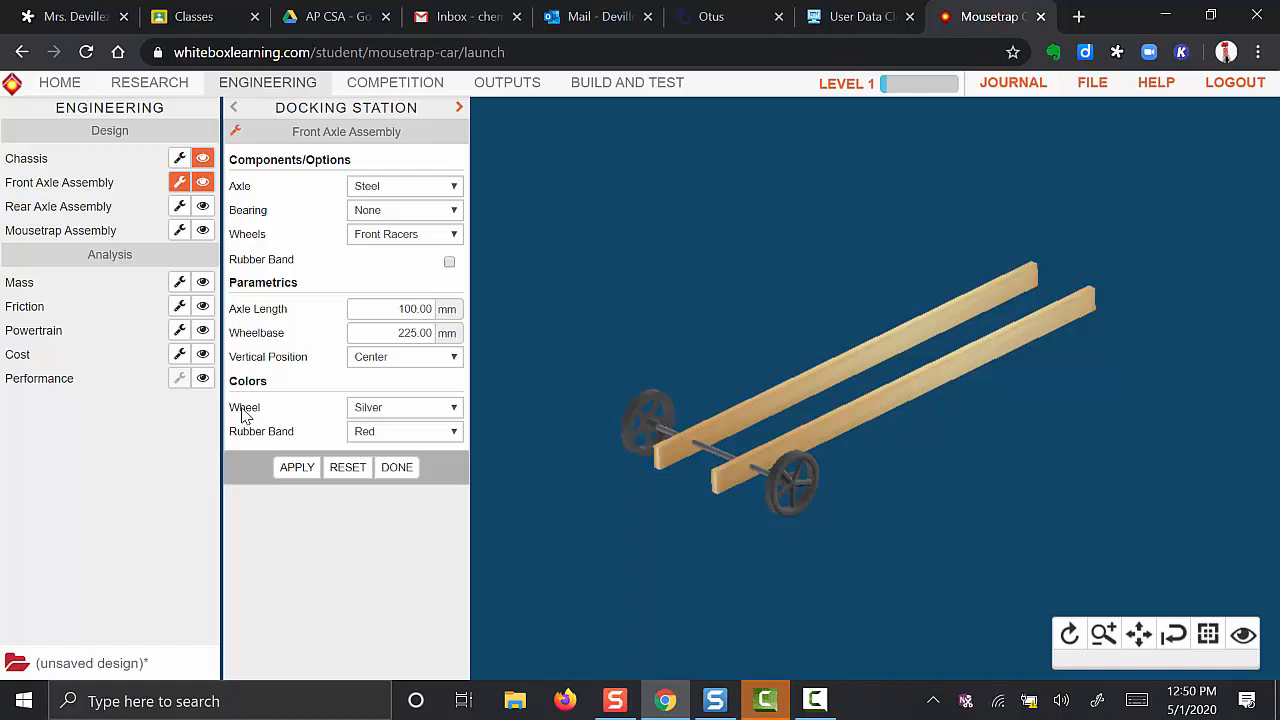
mouse_move(780, 465)
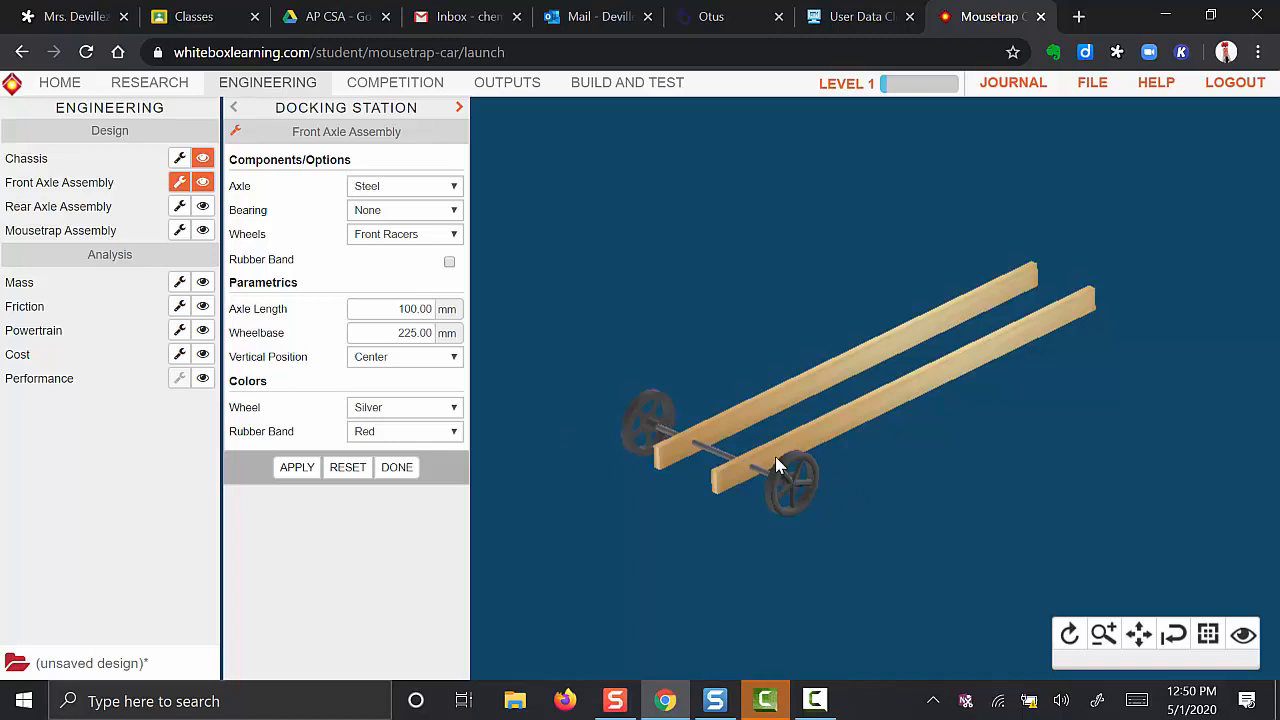
click(405, 210)
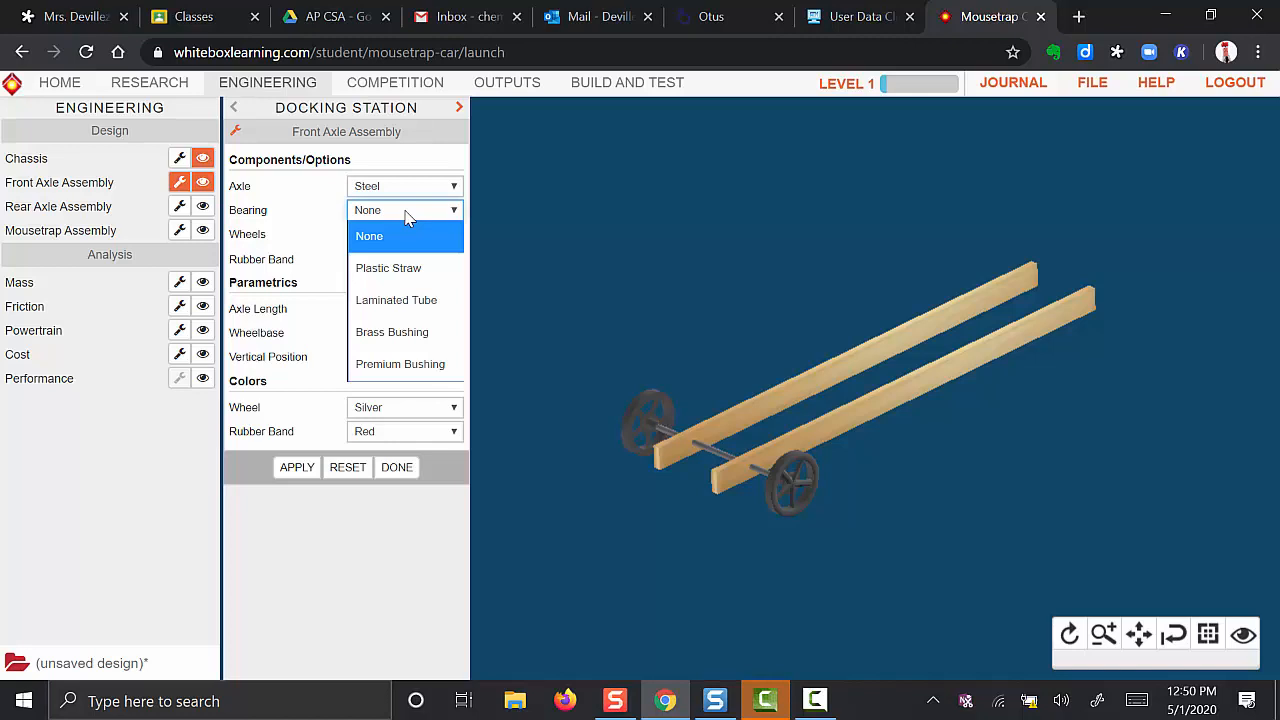
mouse_move(388, 268)
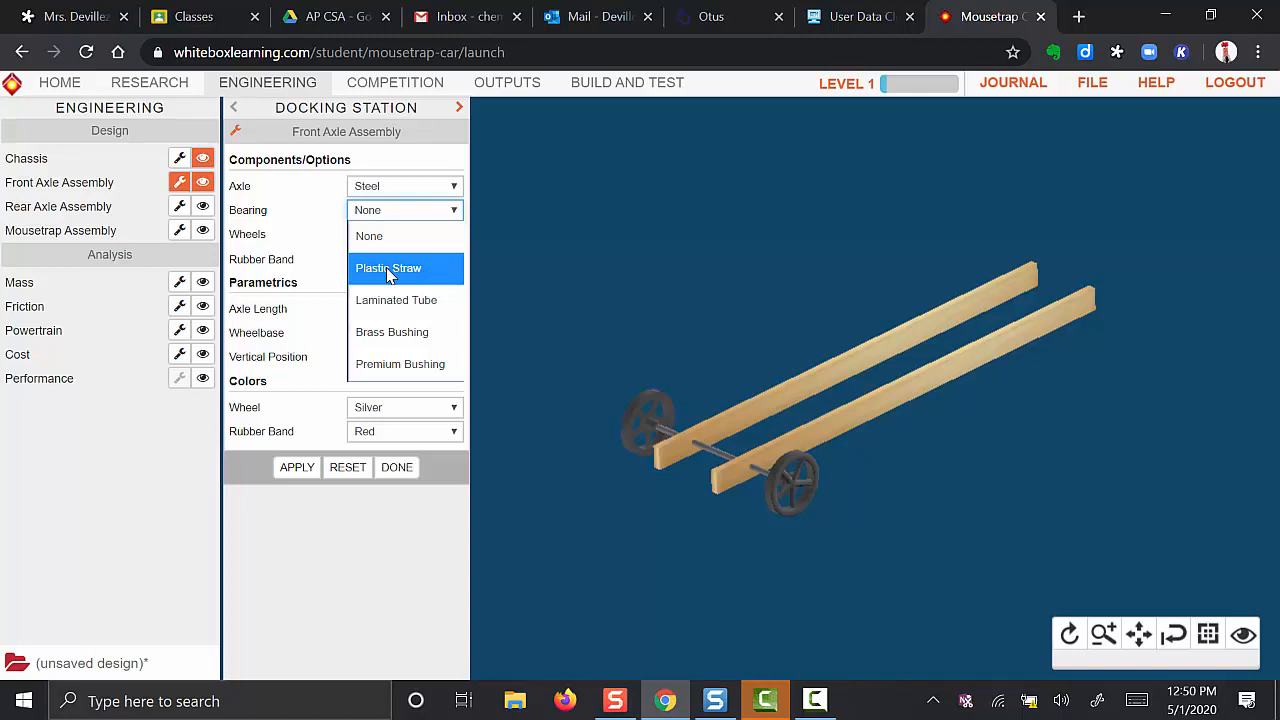
click(388, 268)
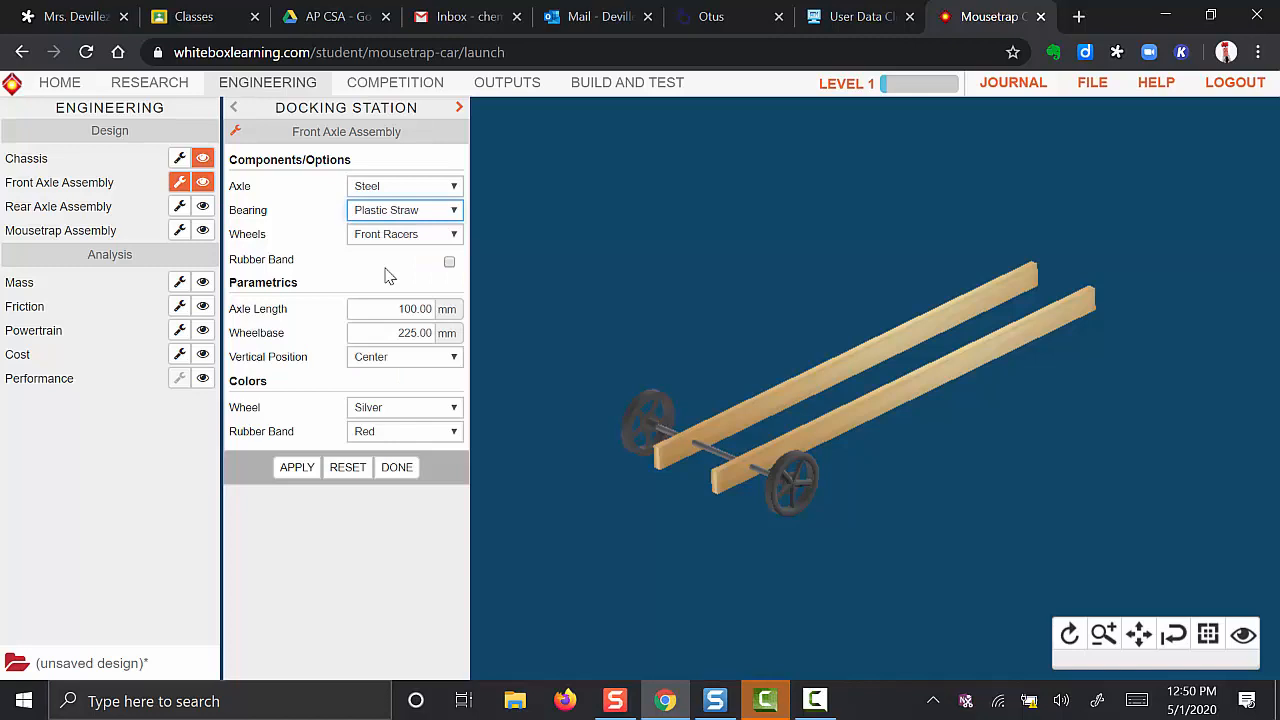
click(404, 233)
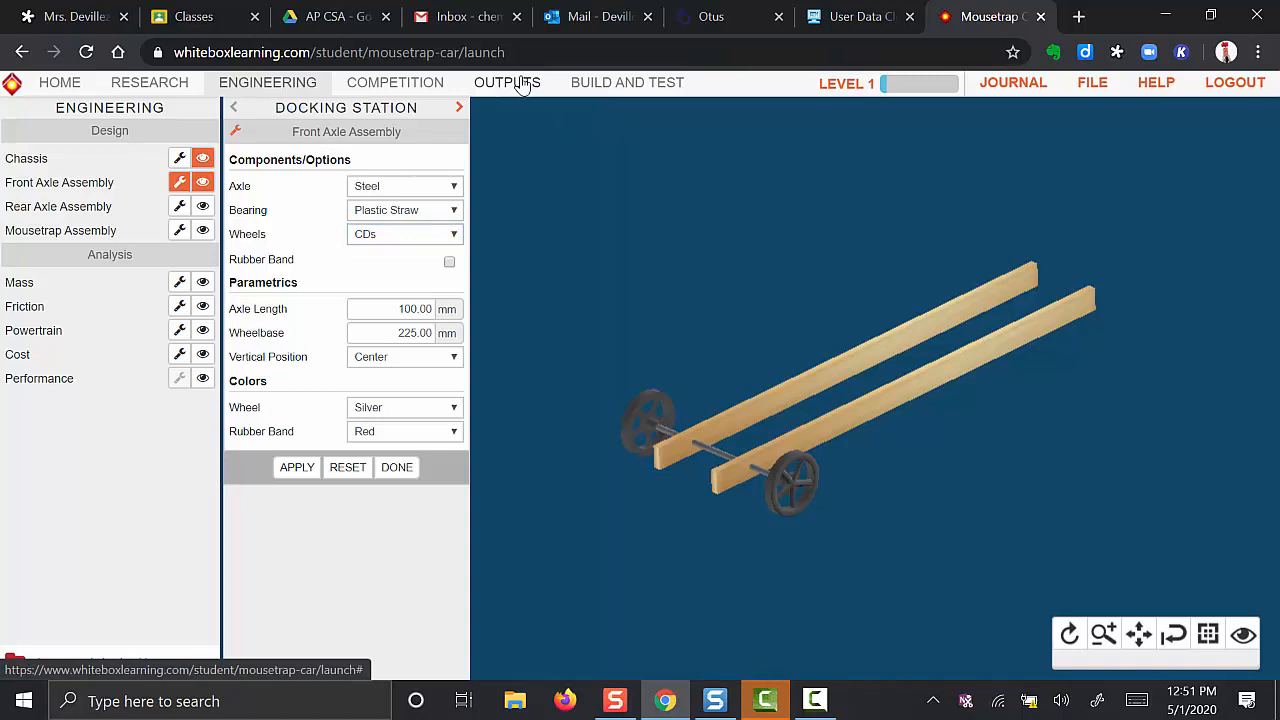
- Review the Design Specifications report, then go back to the front axle settings
click(507, 82)
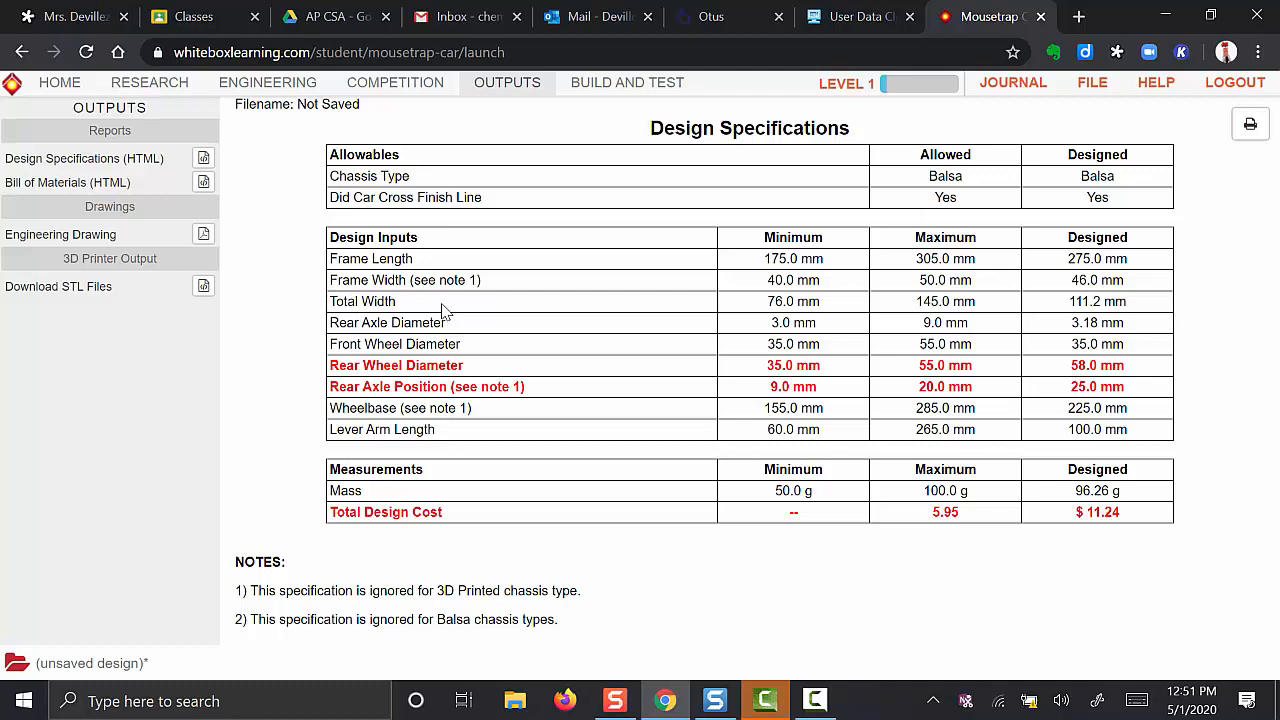
mouse_move(957, 301)
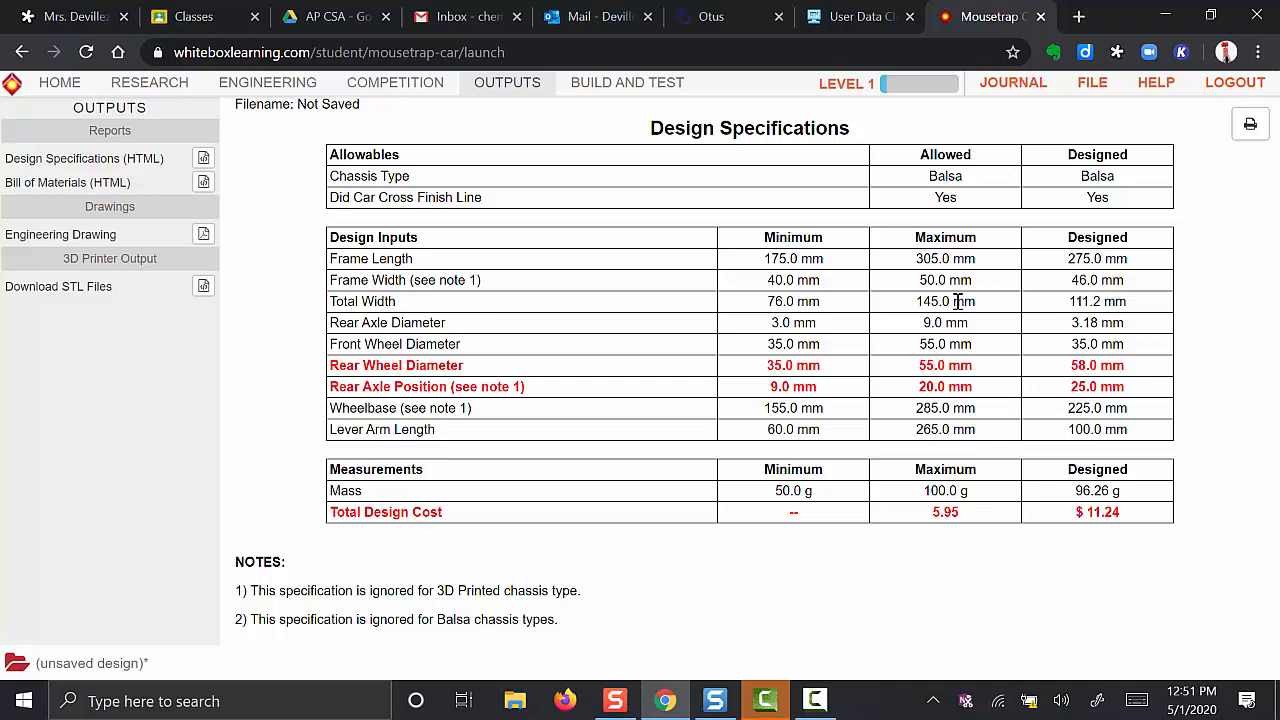
click(267, 82)
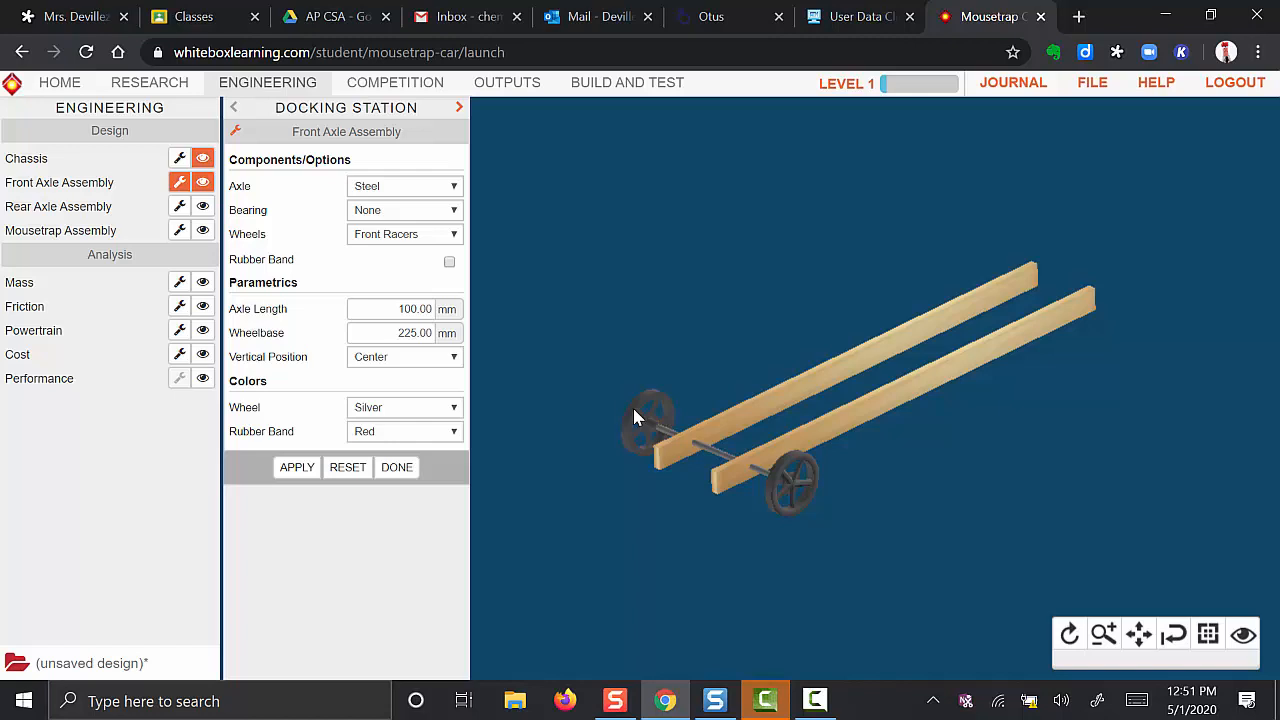
mouse_move(630, 460)
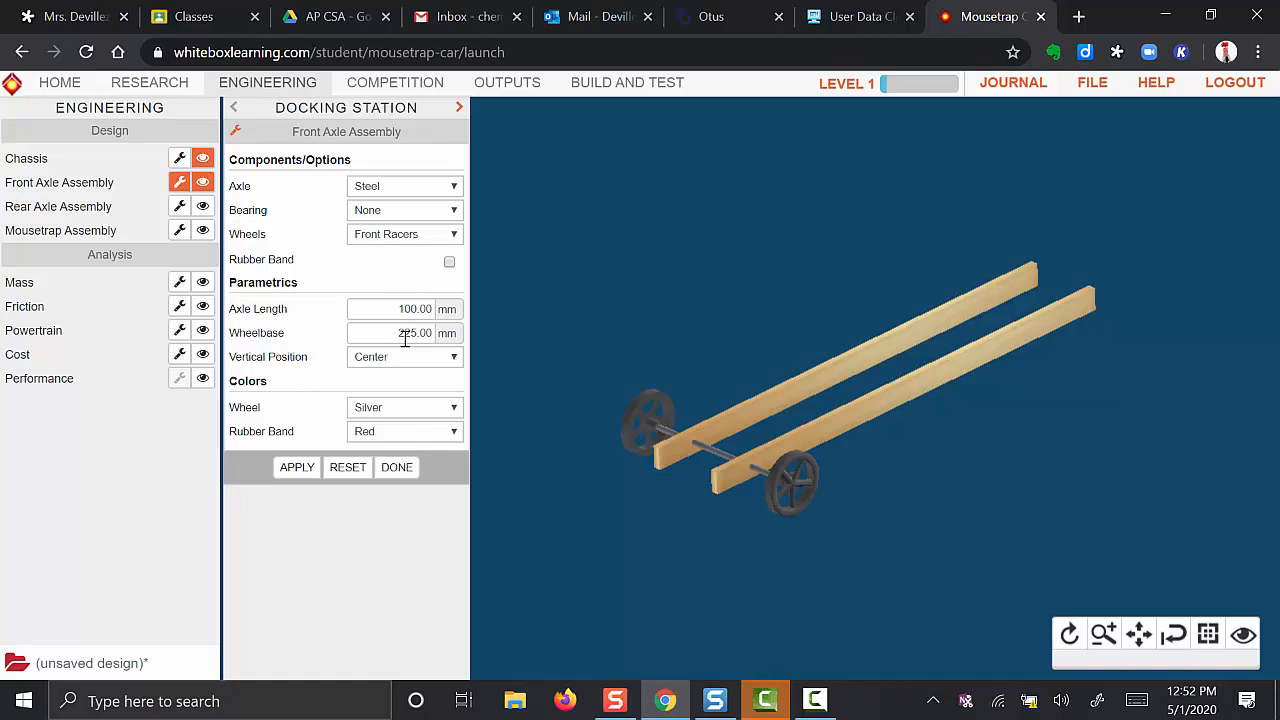
click(404, 233)
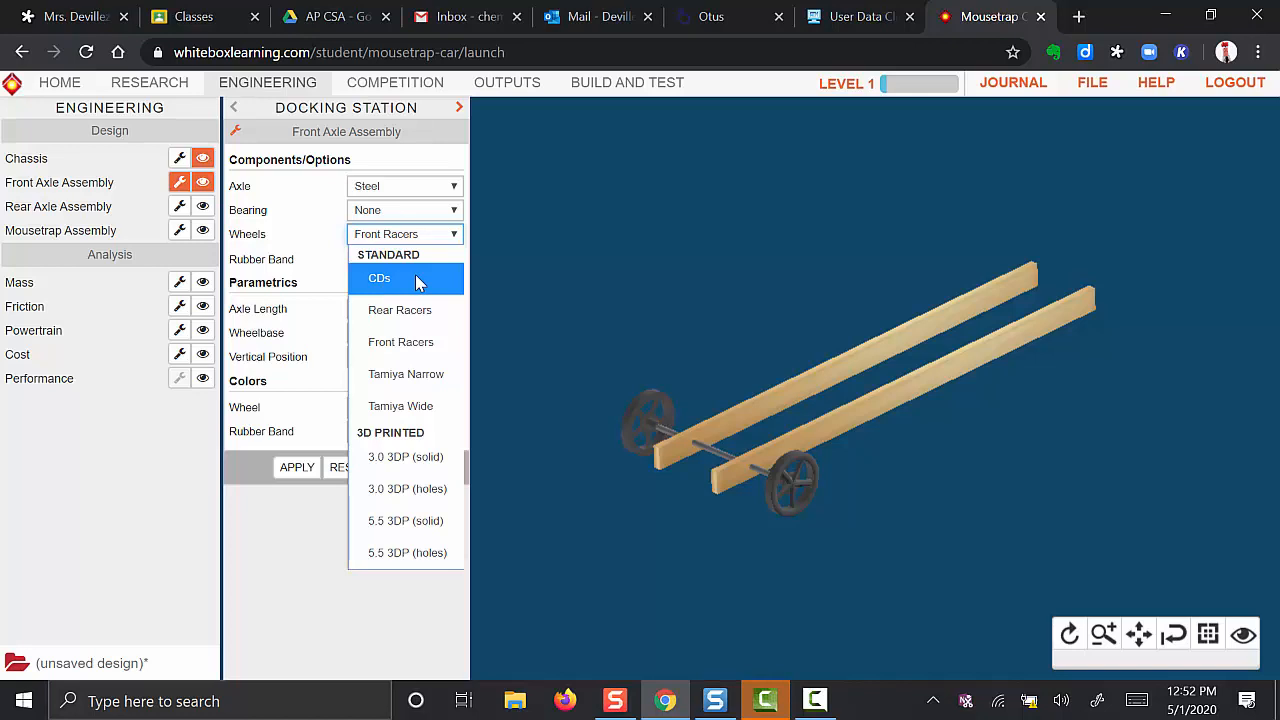
click(378, 278)
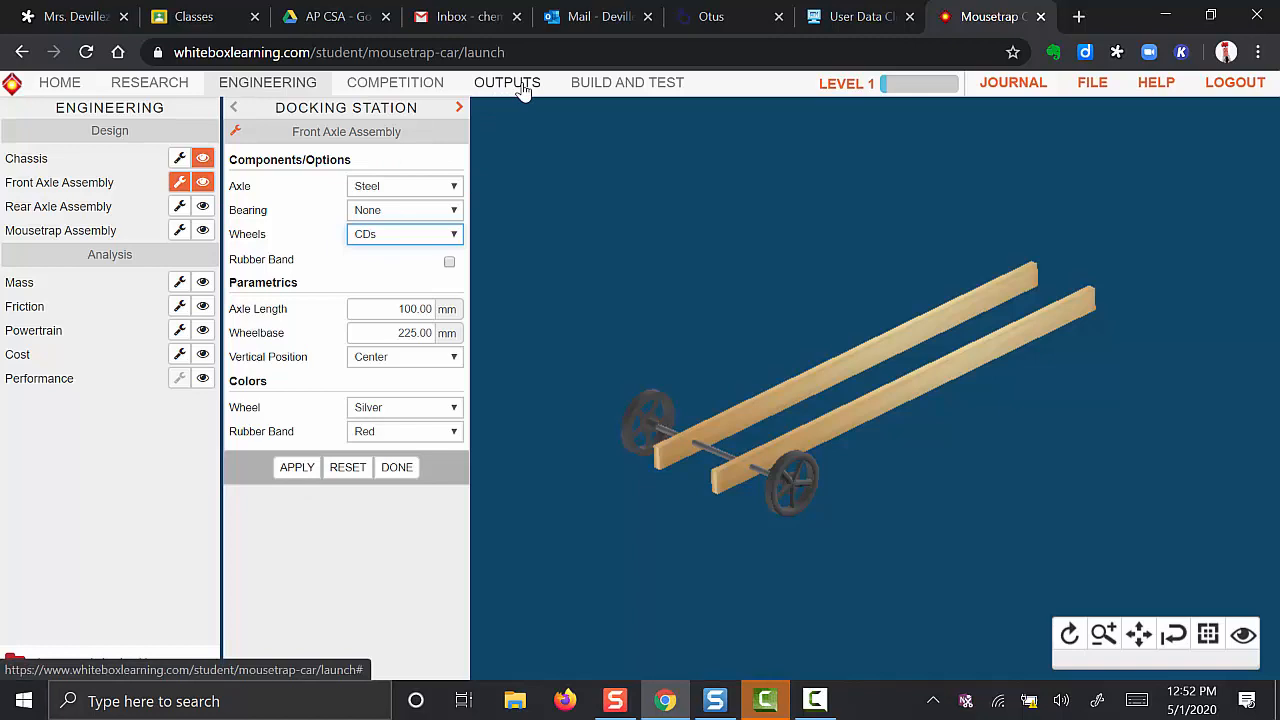
click(404, 233)
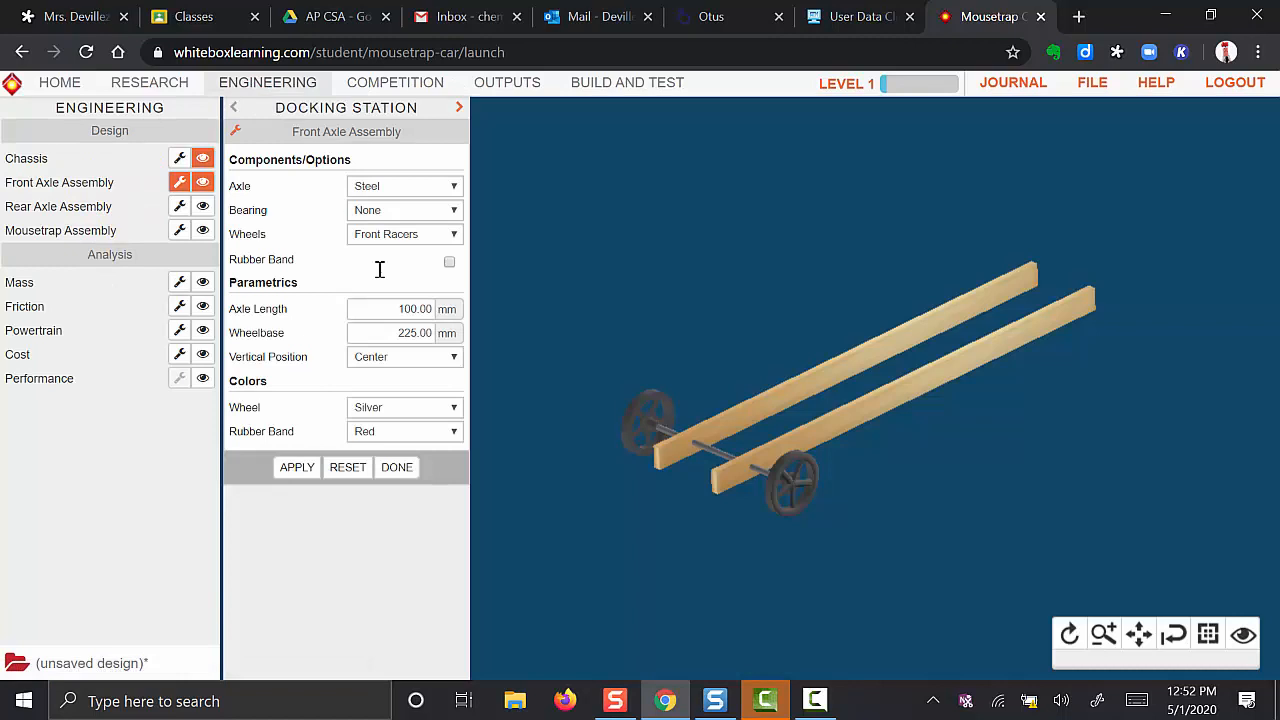
click(296, 467)
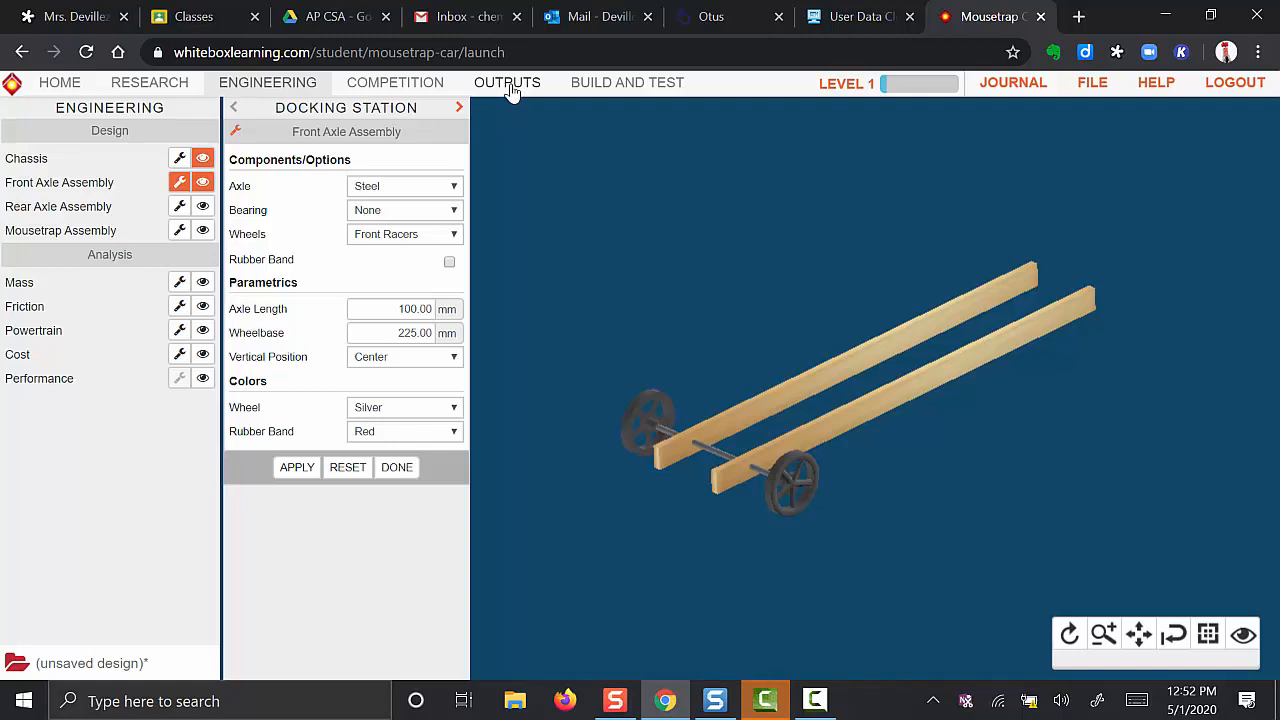
click(507, 82)
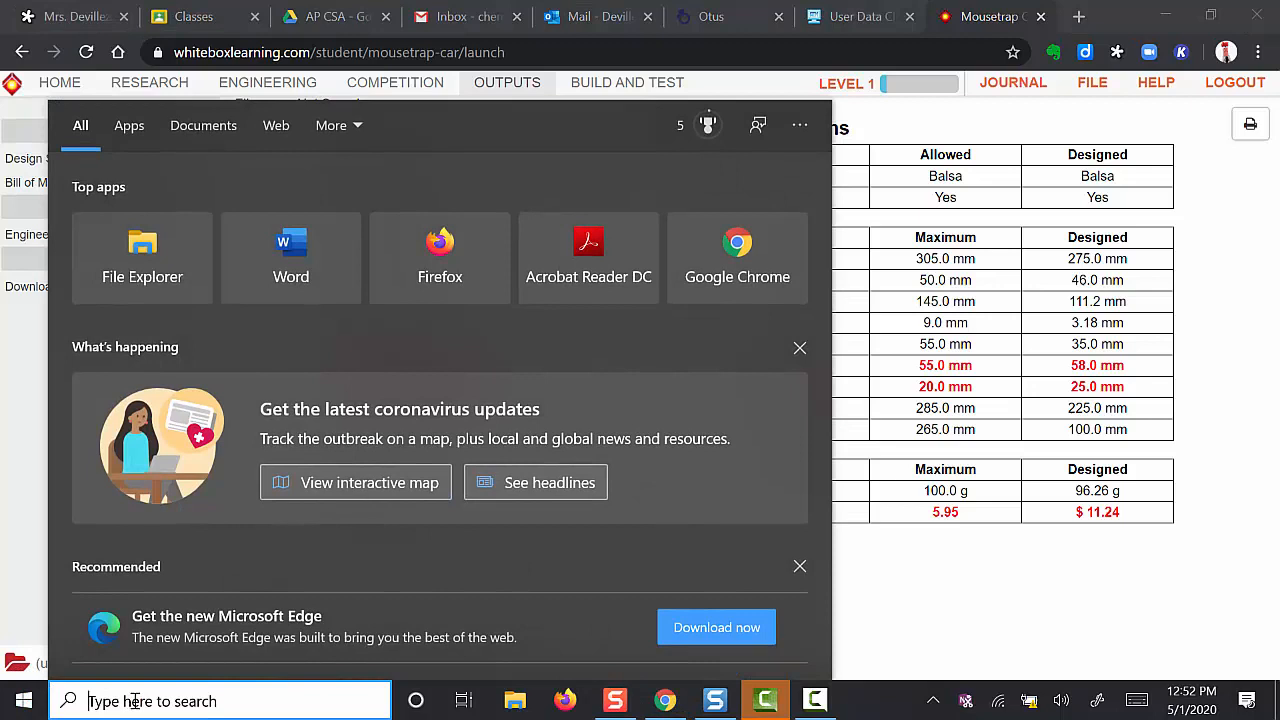
- Search Windows for 'snipping Tool' and start a snip around the specifications table
text(snipping Tool)
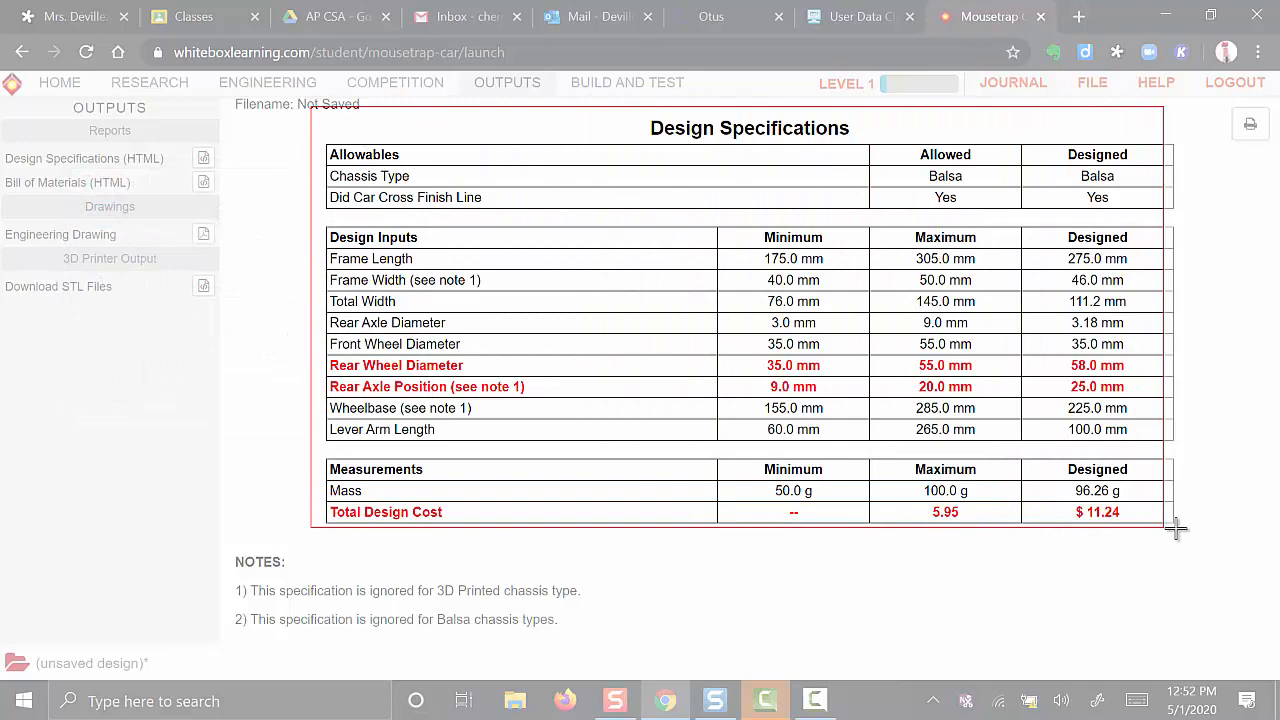
- Release the selection to capture the Design Specifications table as a snip
click(865, 700)
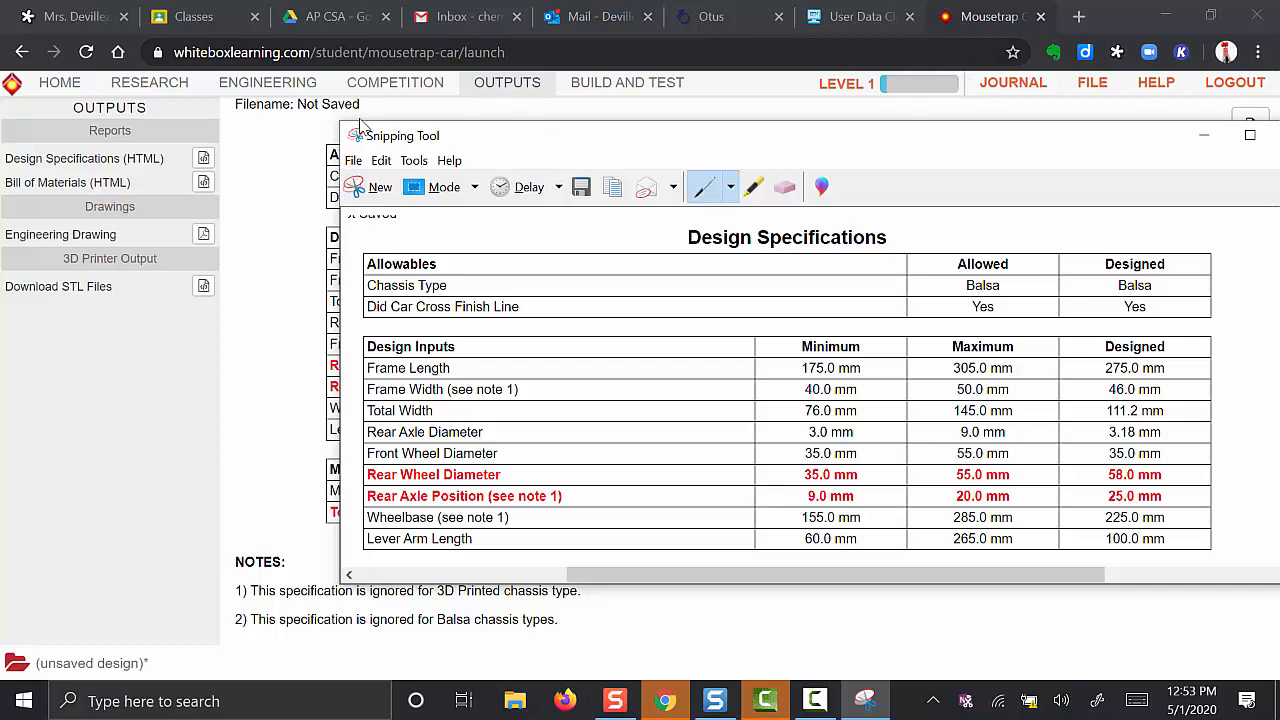
- Return to the car design and open the front axle settings with CD wheels
click(267, 82)
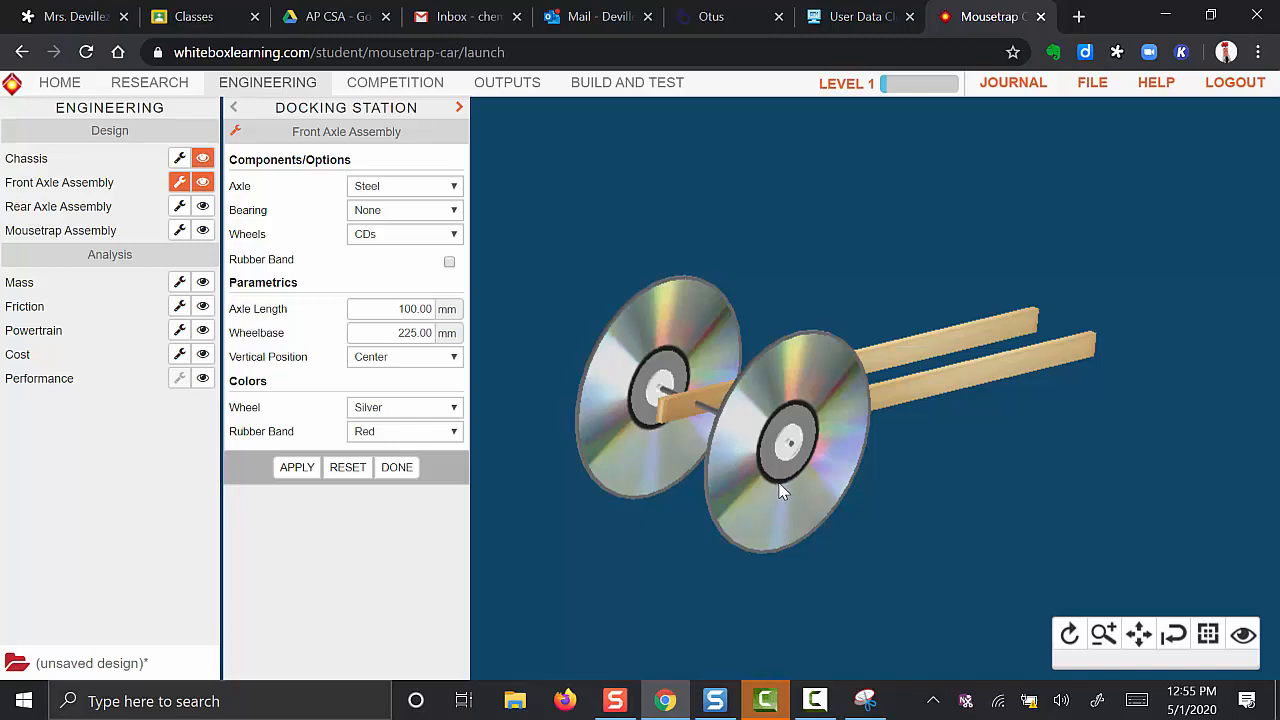
- Show the rear axle and mousetrap, then open the mousetrap settings with 100 mm lever arm
click(203, 207)
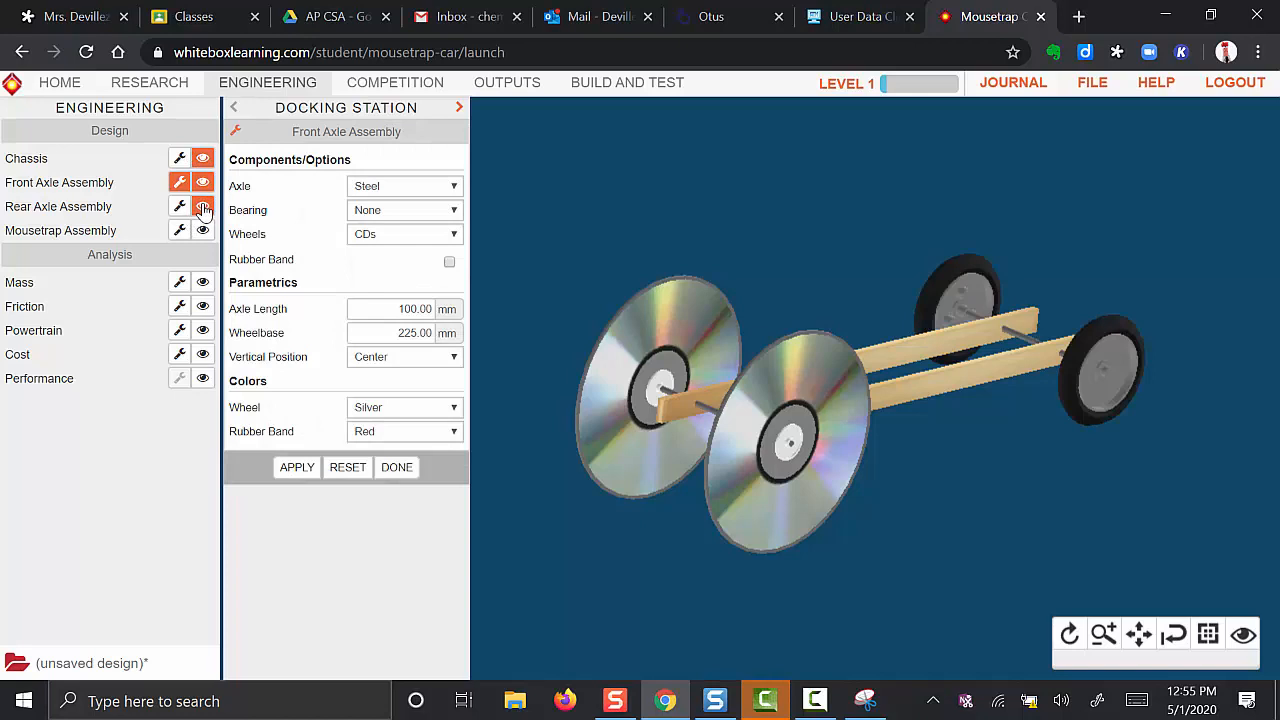
click(179, 206)
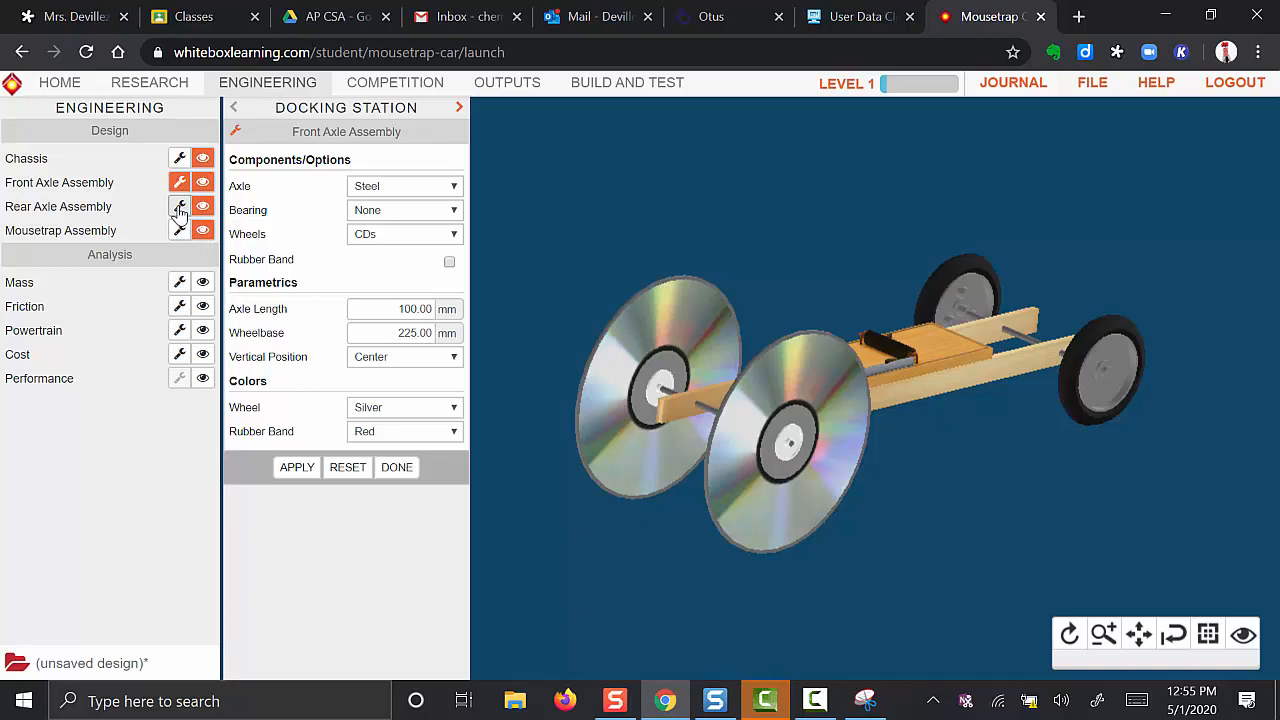
mouse_move(180, 207)
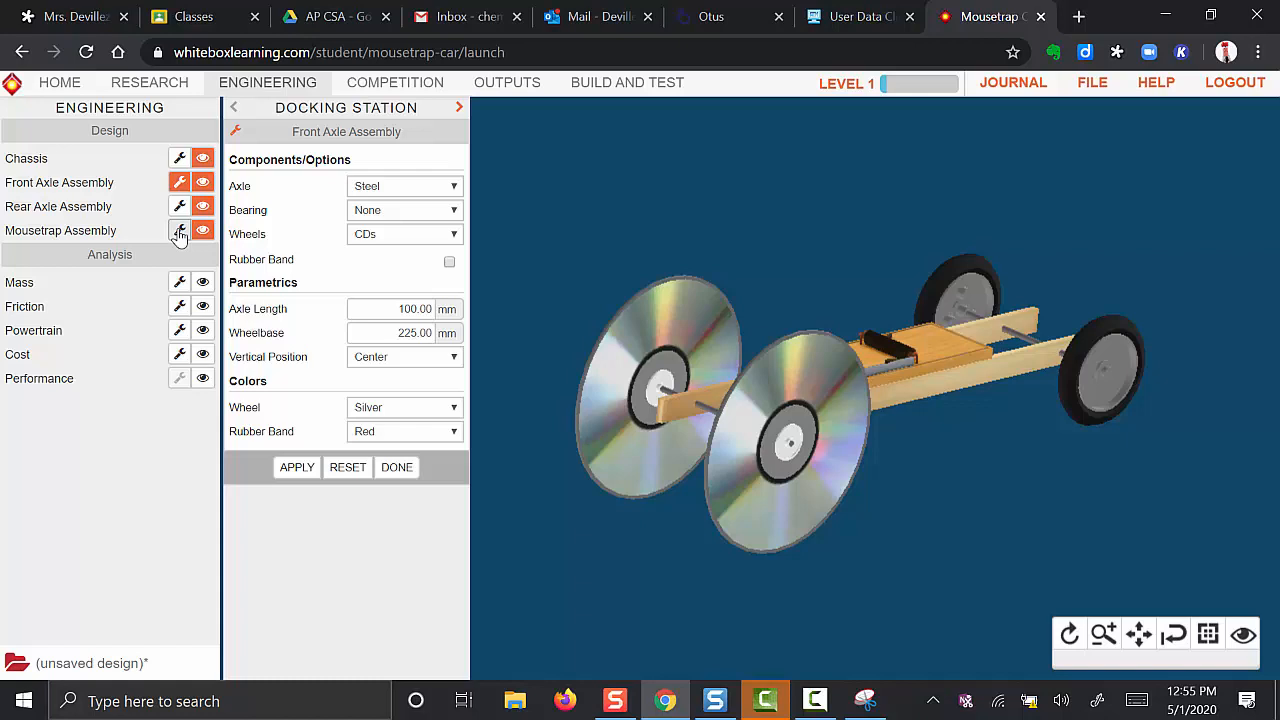
click(180, 231)
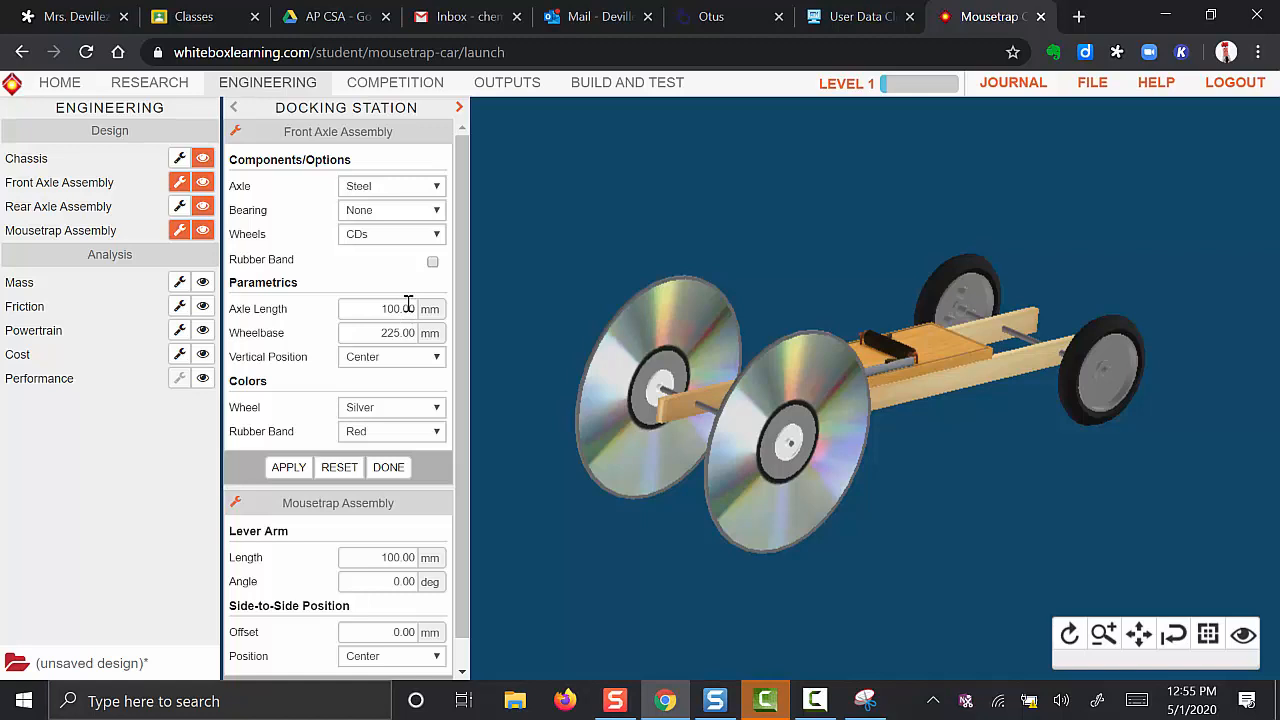
- Orbit the car, enter a 20° lever arm angle and display the Powertrain force chart
scroll(down, 3)
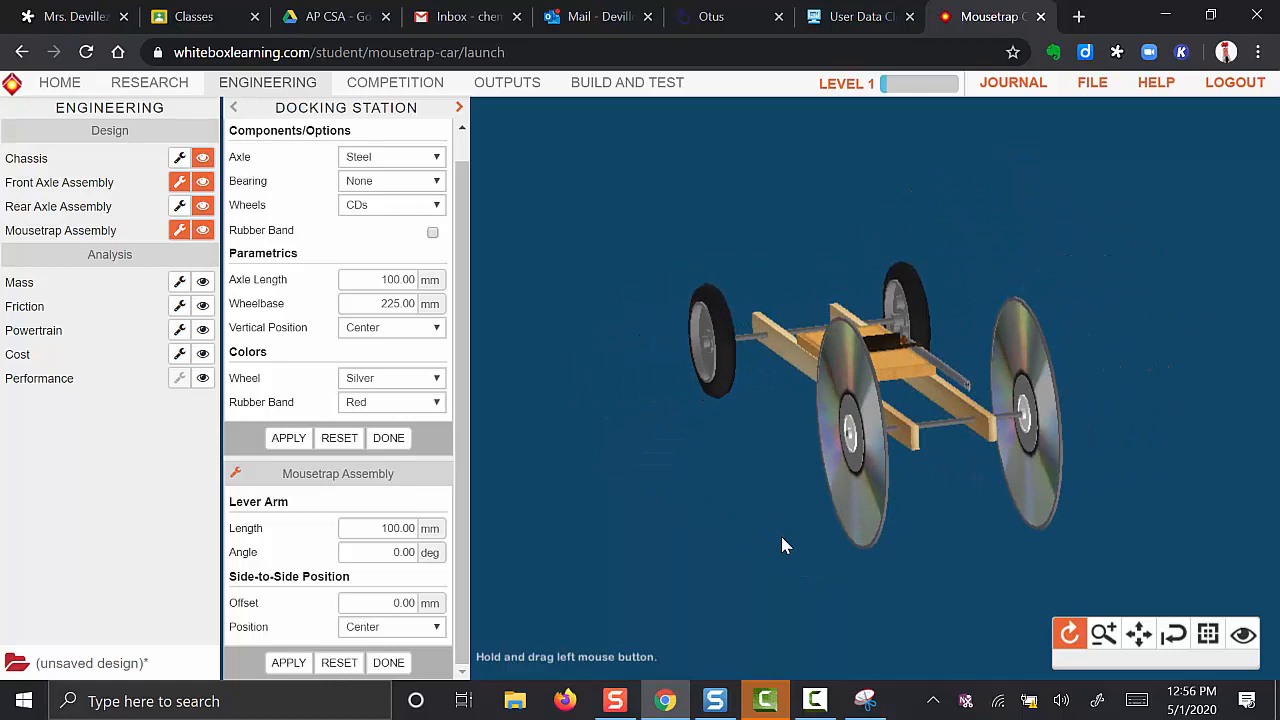
drag(785, 545, 900, 400)
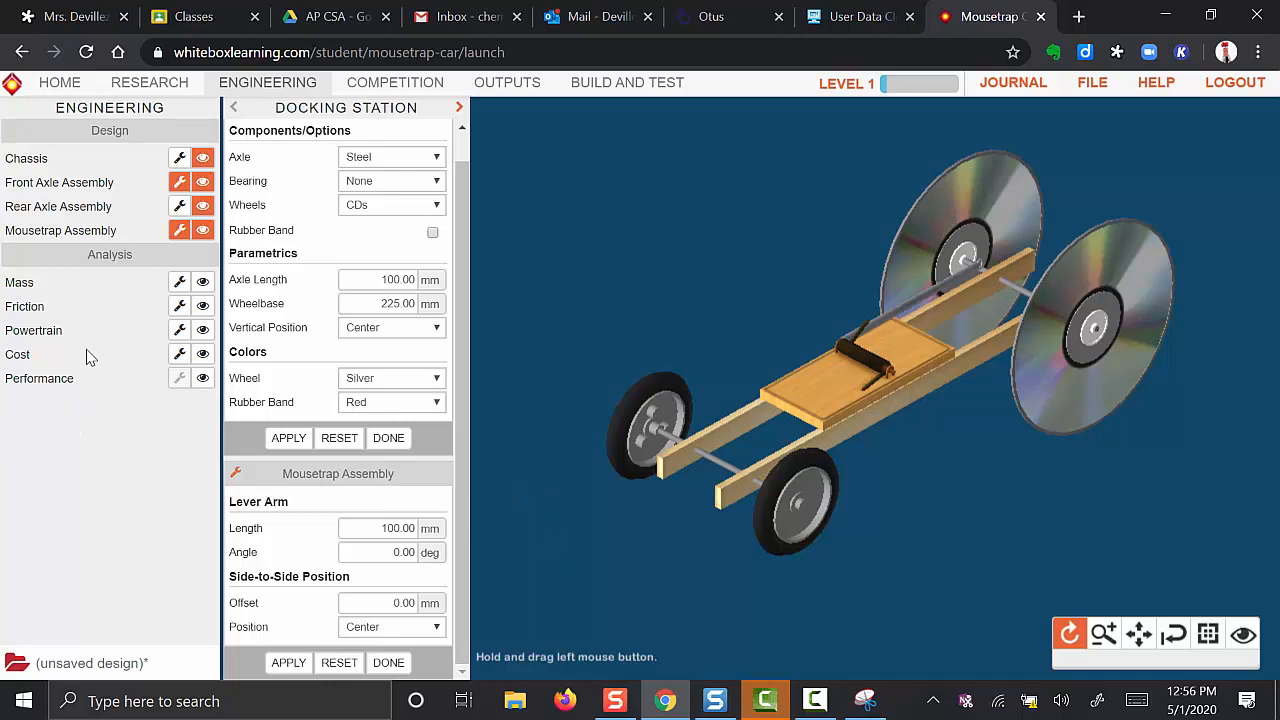
click(203, 330)
text(20)
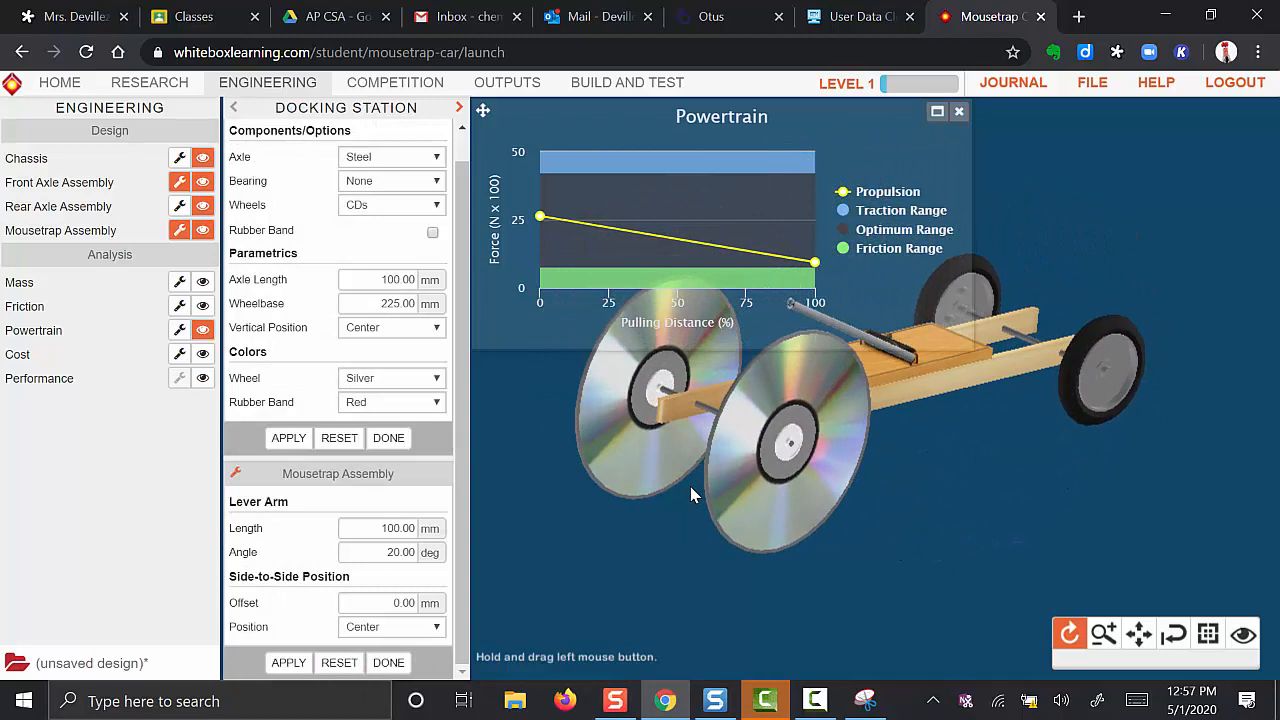
- Drag in the view, then hide the powertrain force graph with its eye icon
drag(695, 495, 940, 390)
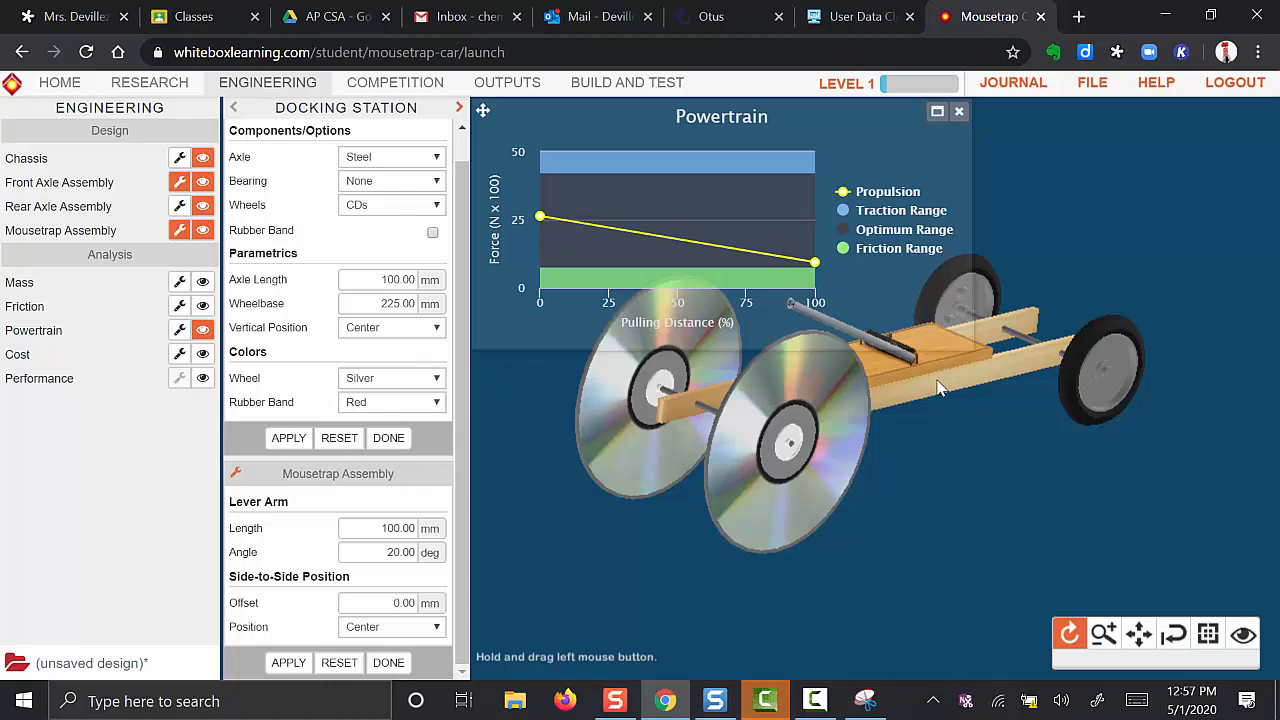
click(958, 111)
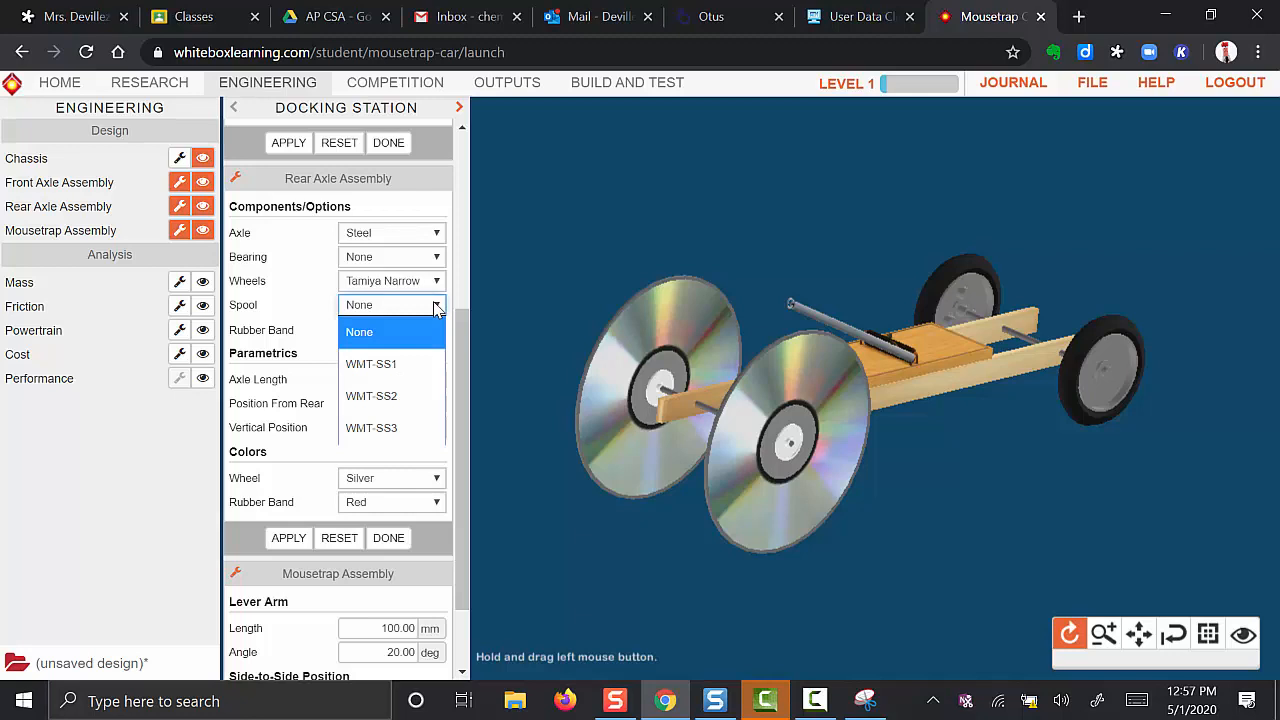
click(371, 363)
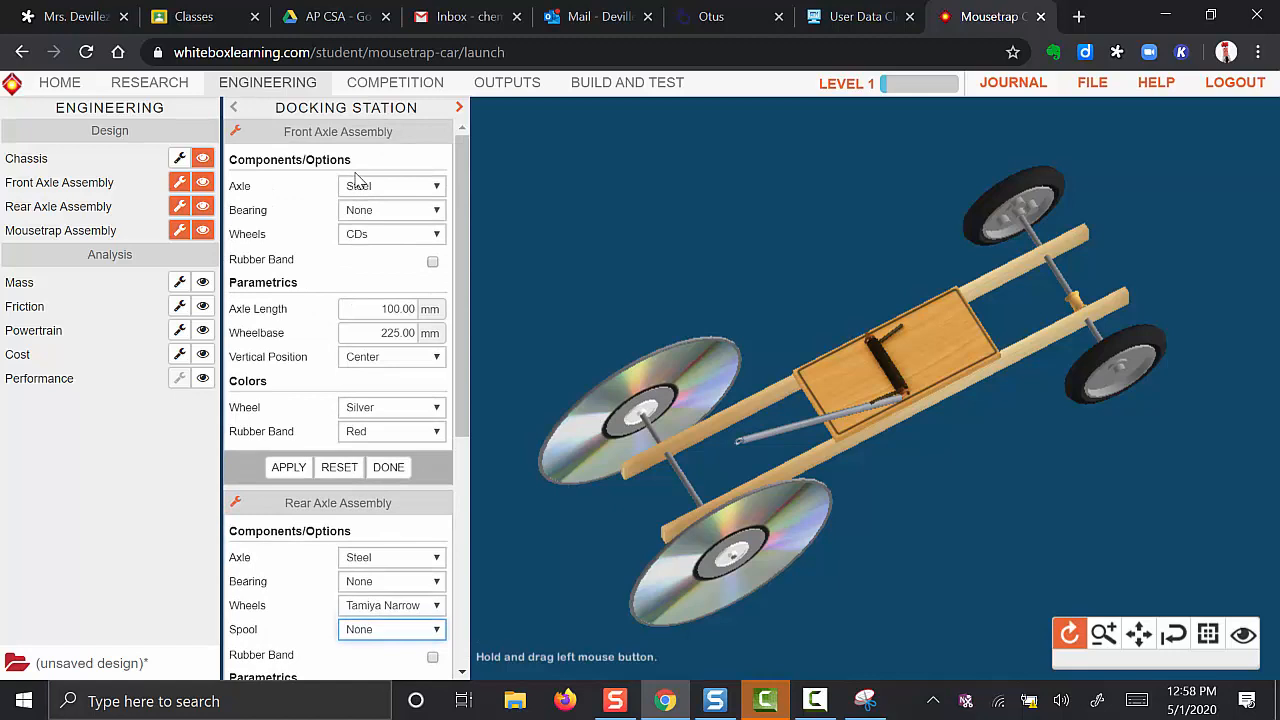
mouse_move(435, 430)
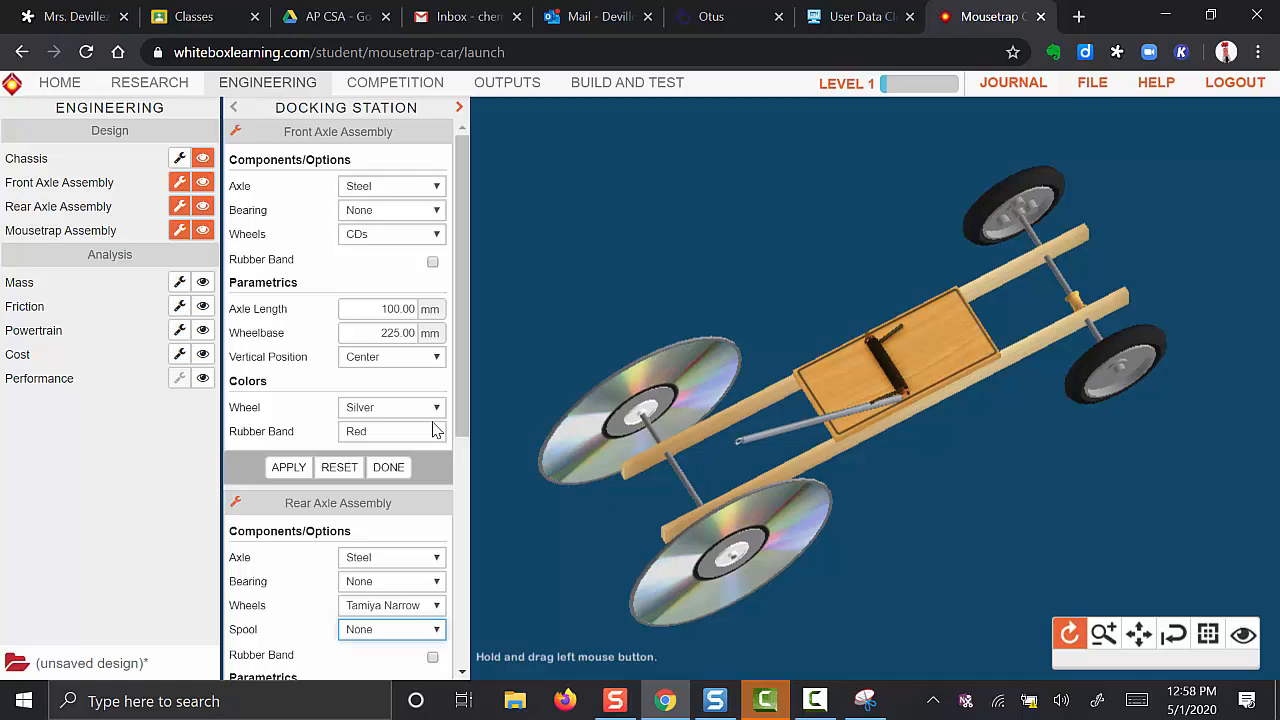
mouse_move(344, 418)
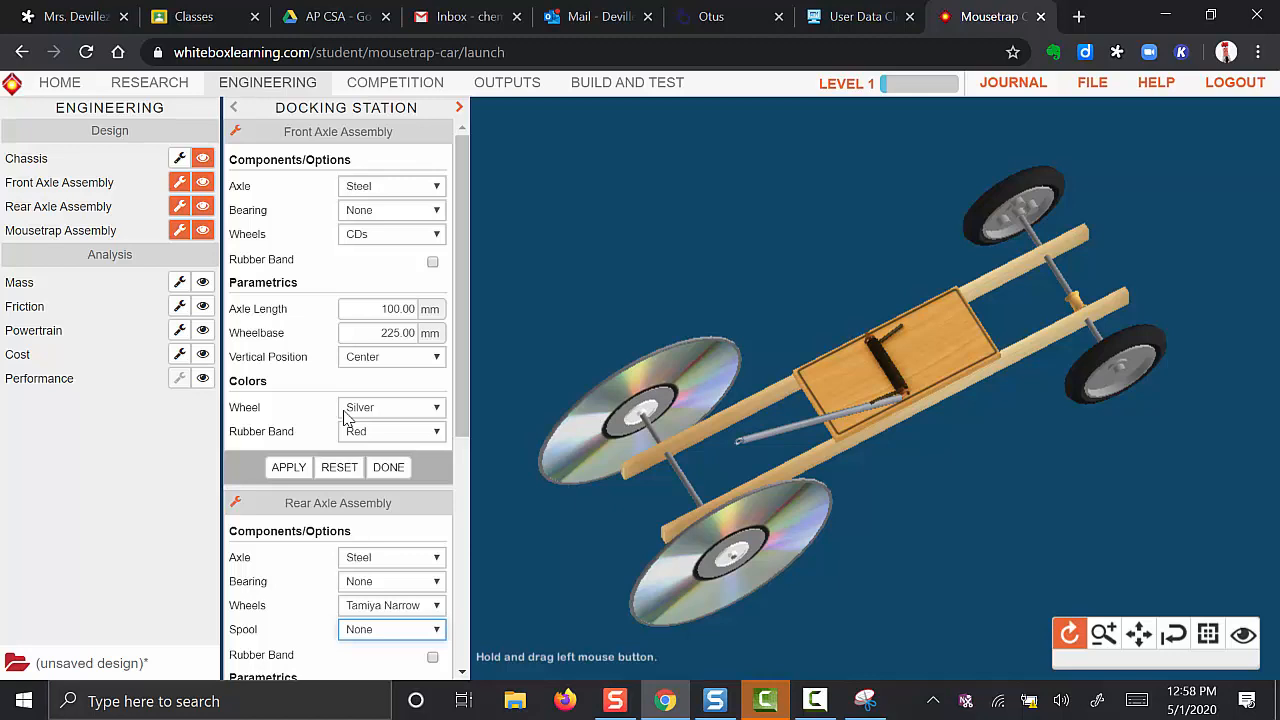
mouse_move(743, 457)
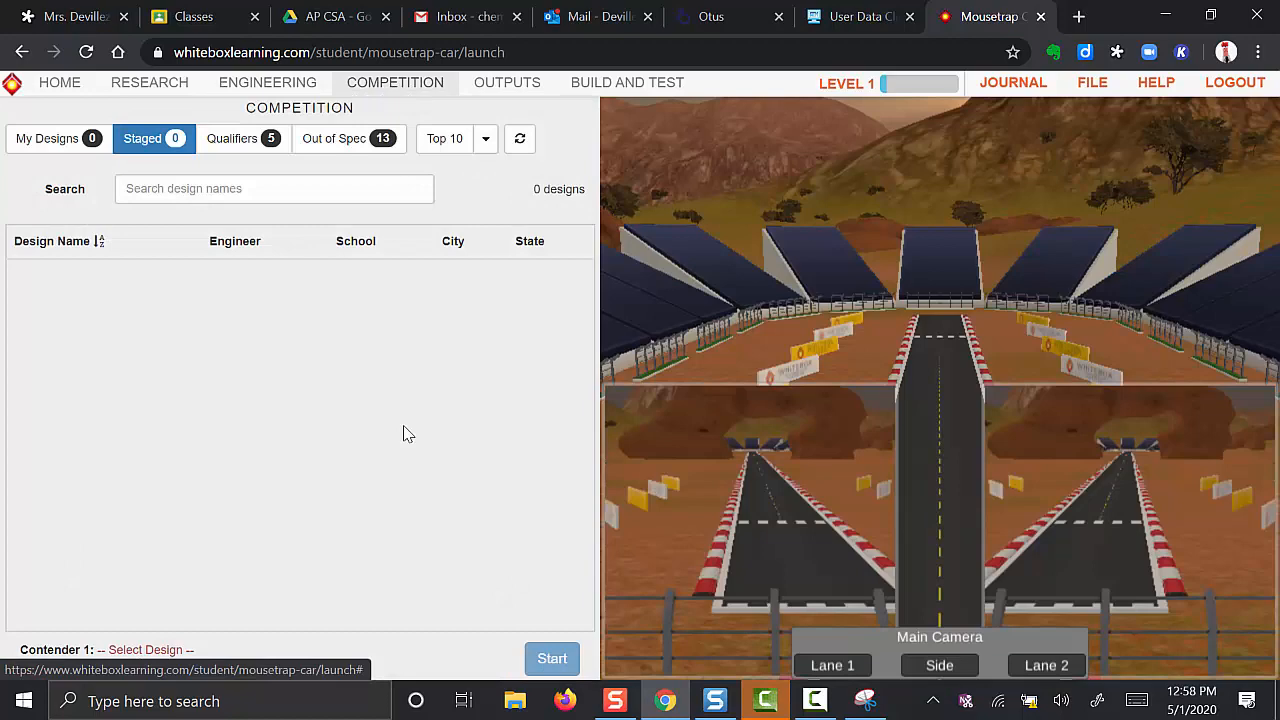
- Return to the Engineering car design workspace
click(267, 82)
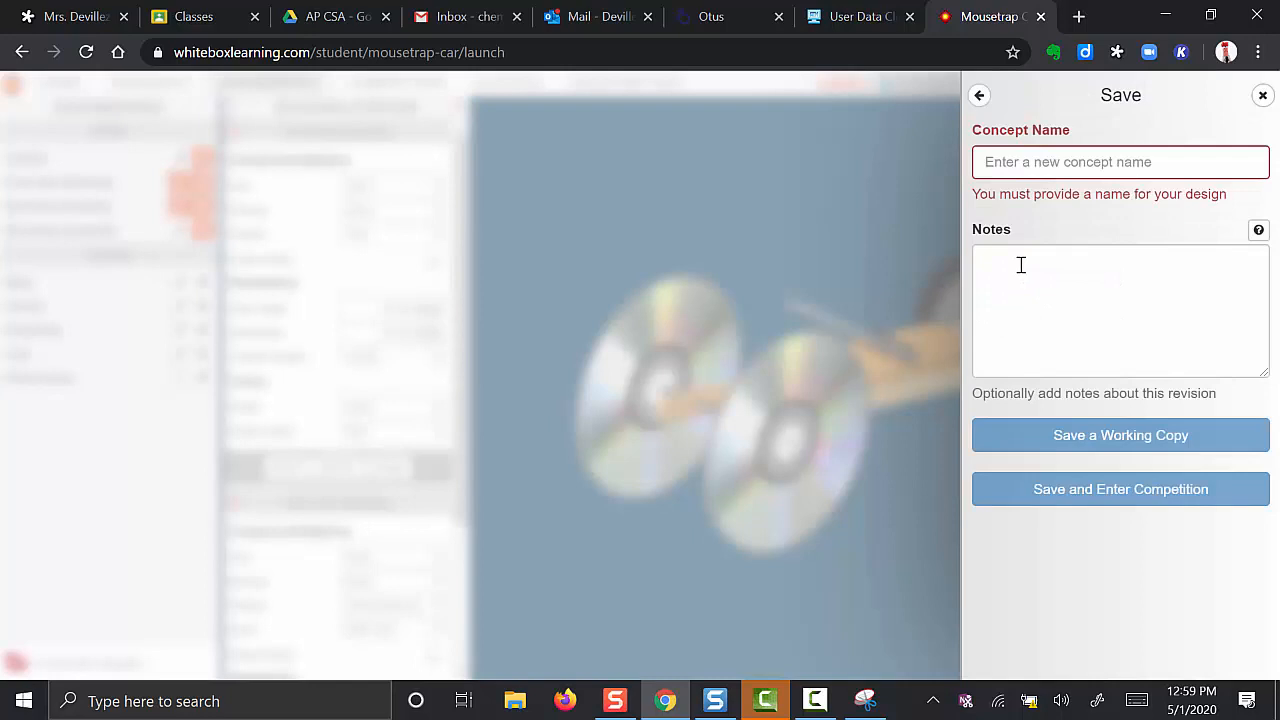
- Save the design under concept name 'first try', enter the competition, close File Manager
text(first try)
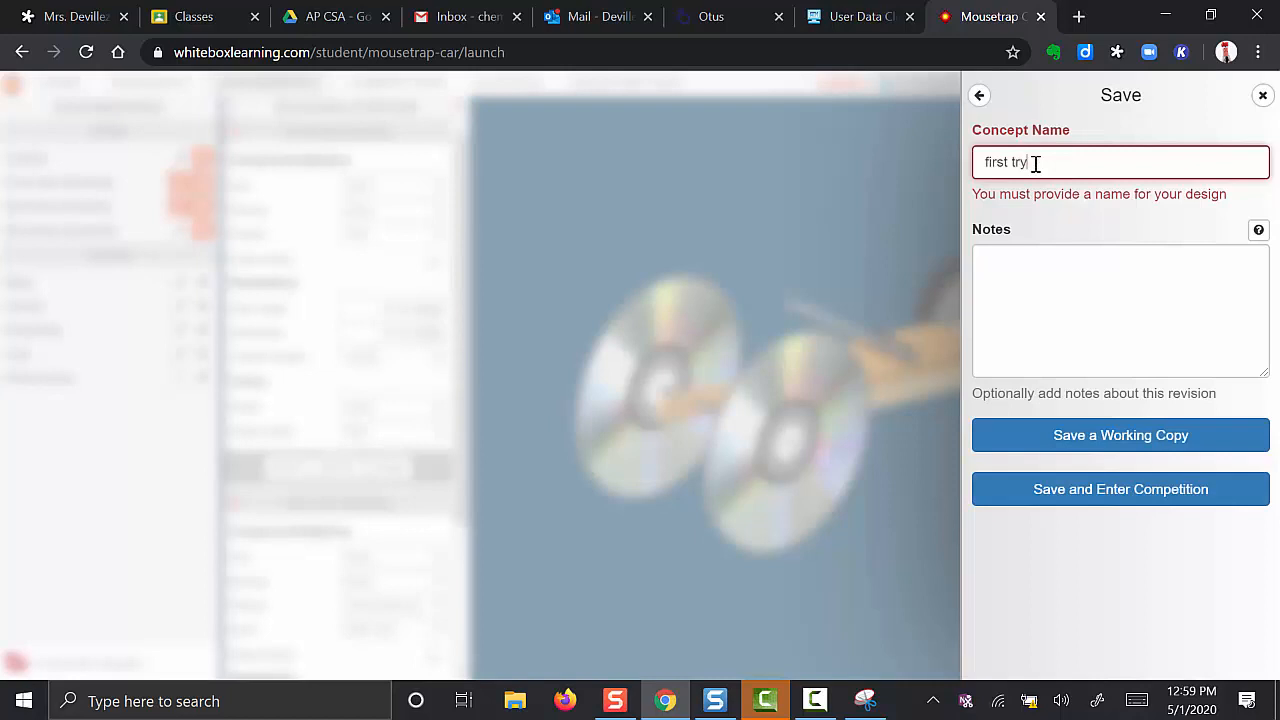
click(979, 95)
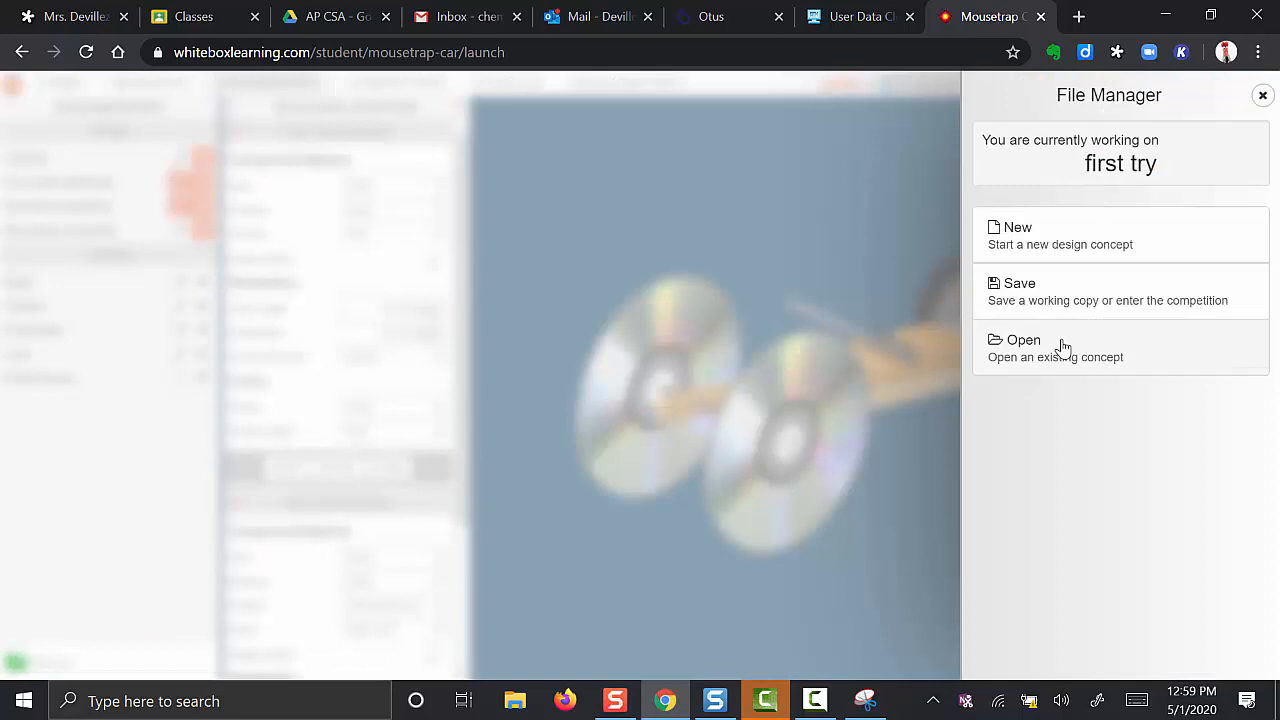
click(1019, 283)
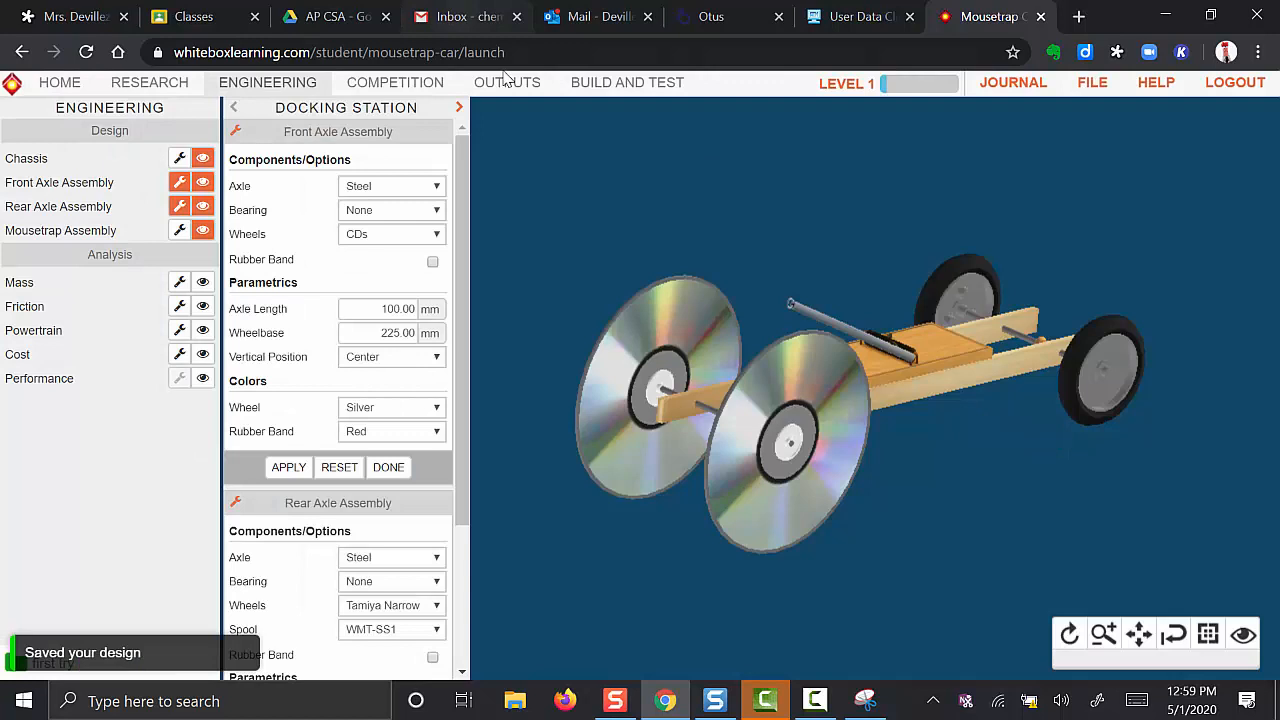
- Go to the Competition page to stage 'first try' as both contenders
click(394, 82)
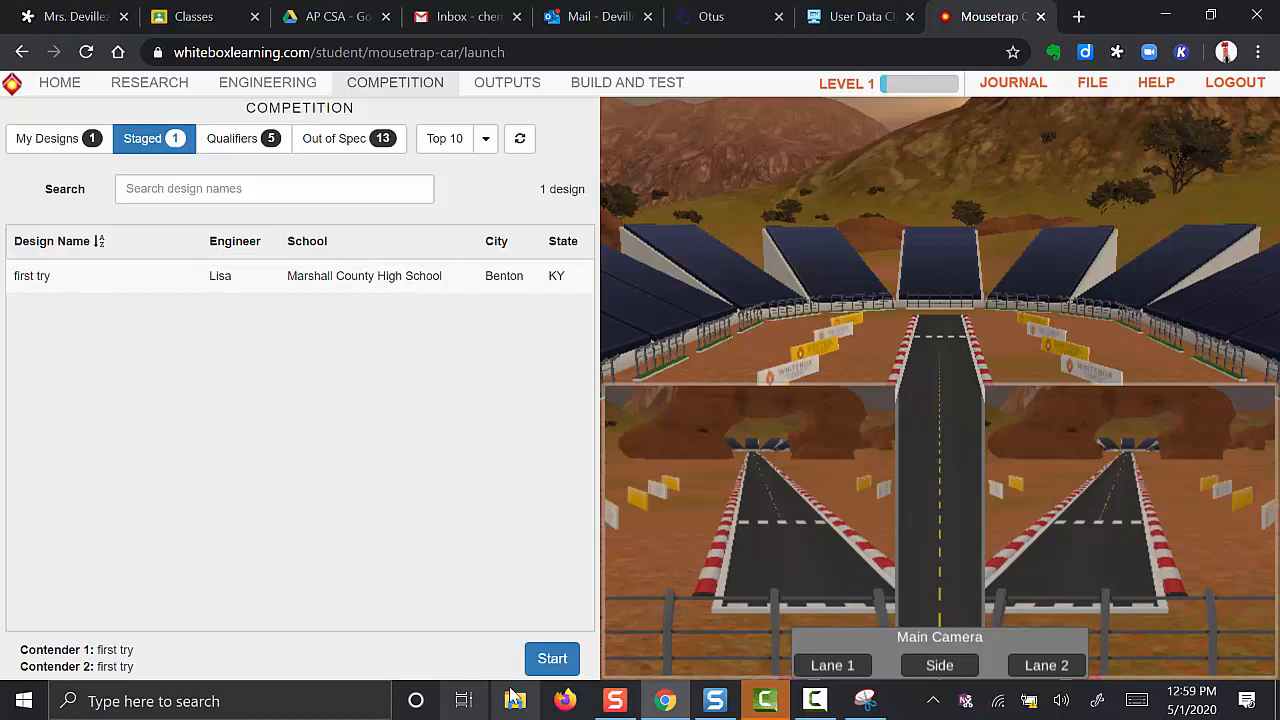
- Run the 'first try' race, follow it from Lane 1, then return to Engineering
click(552, 658)
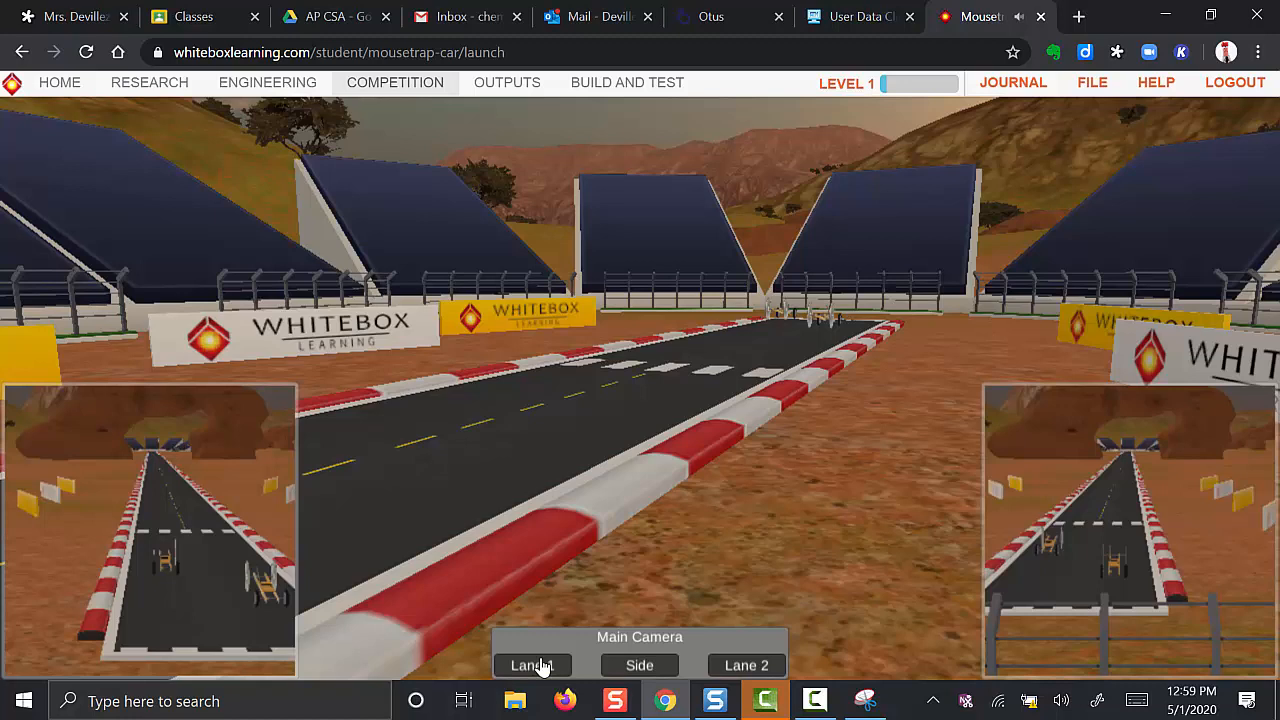
click(533, 664)
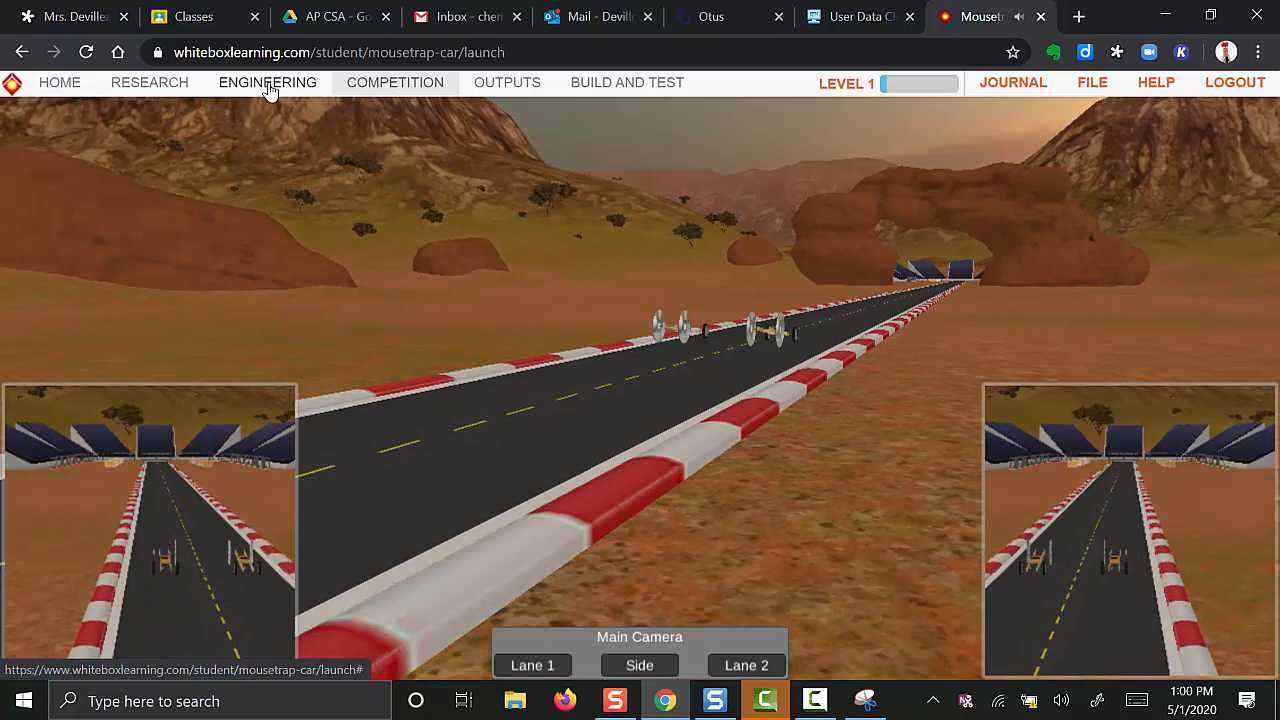
click(267, 82)
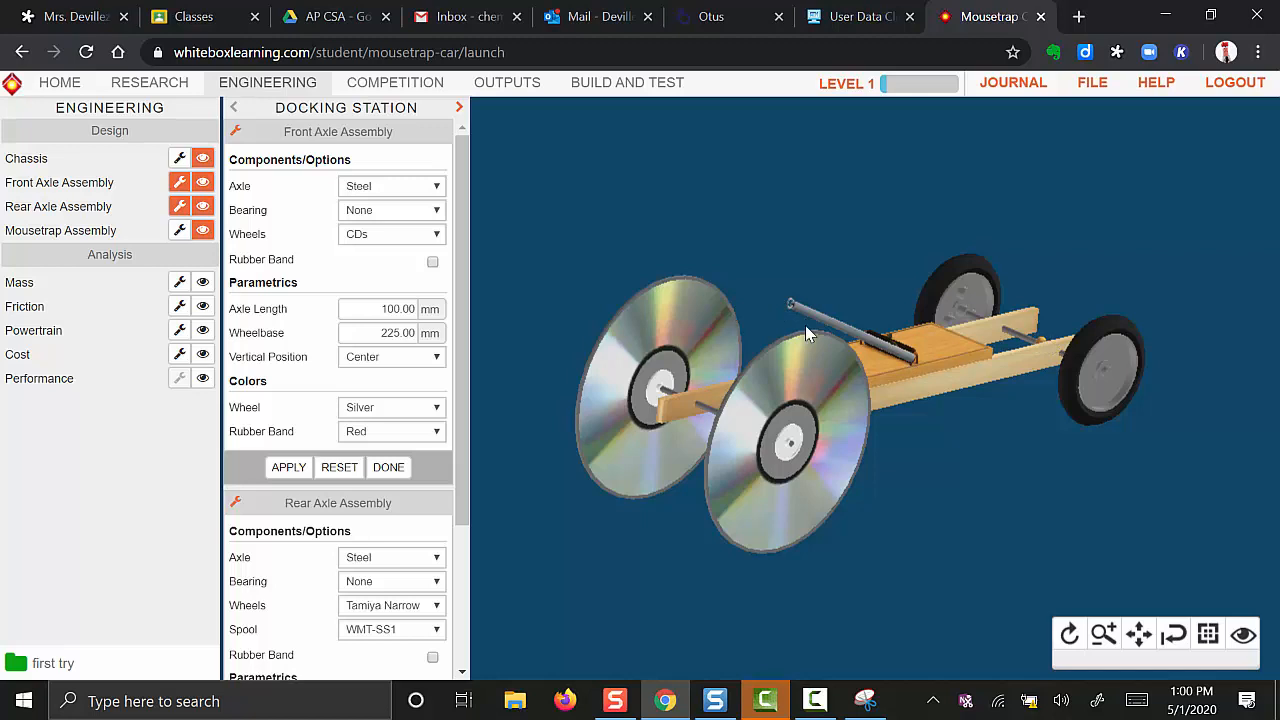
mouse_move(583, 540)
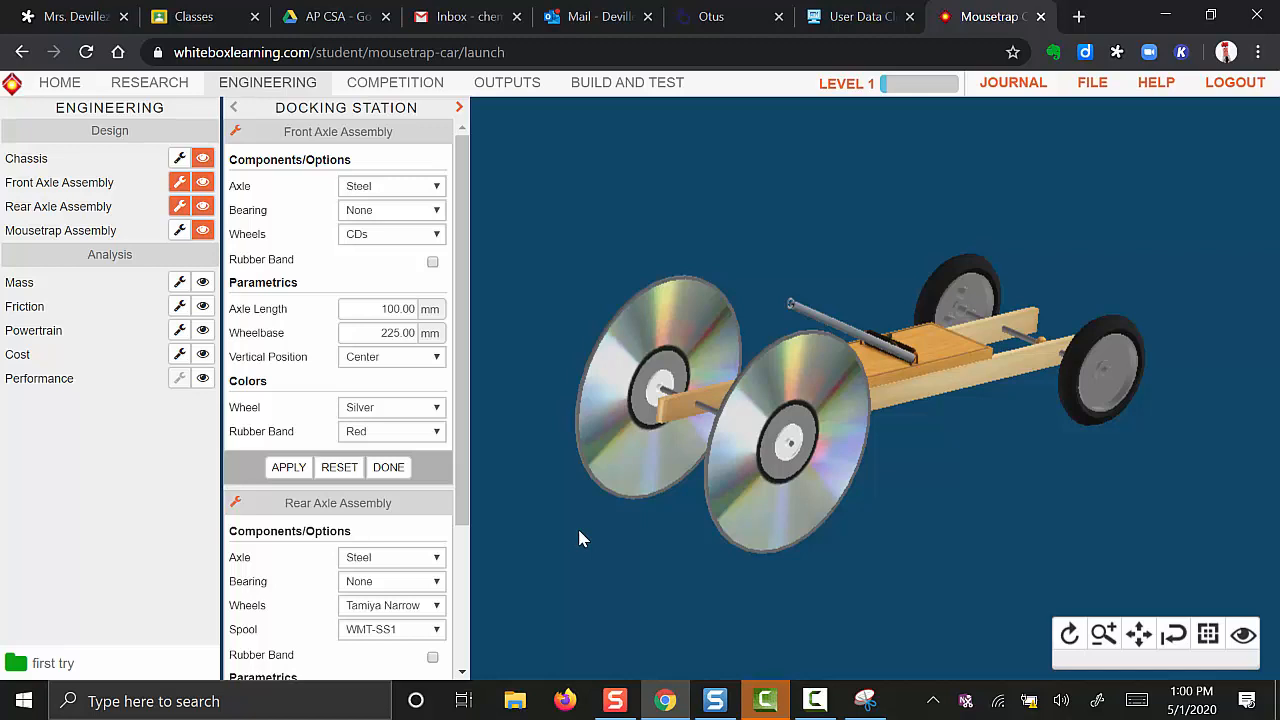
mouse_move(568, 541)
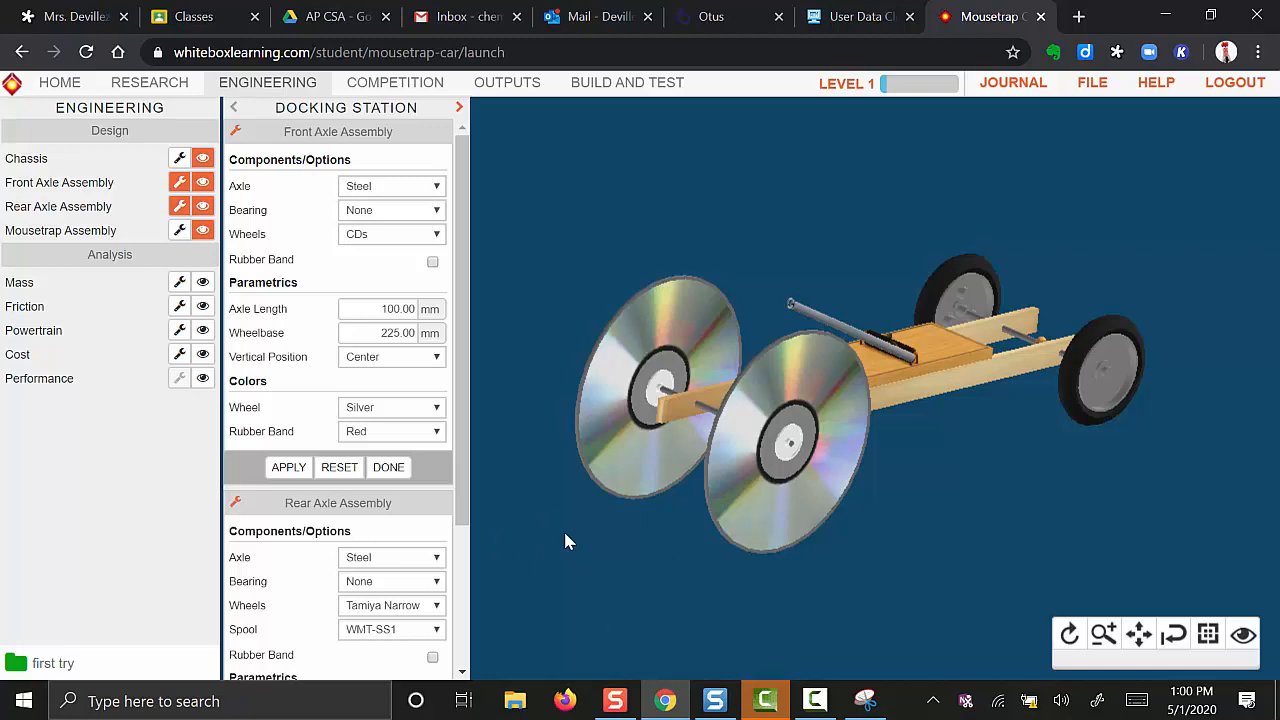
mouse_move(920, 570)
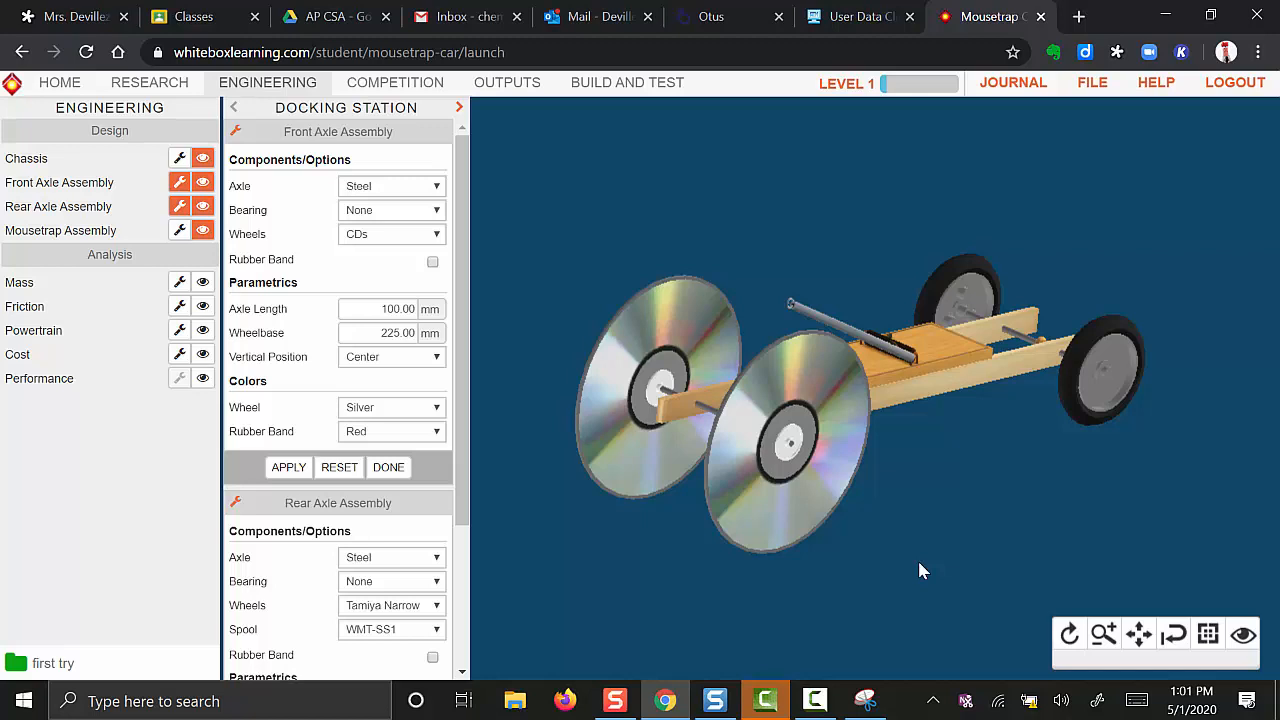